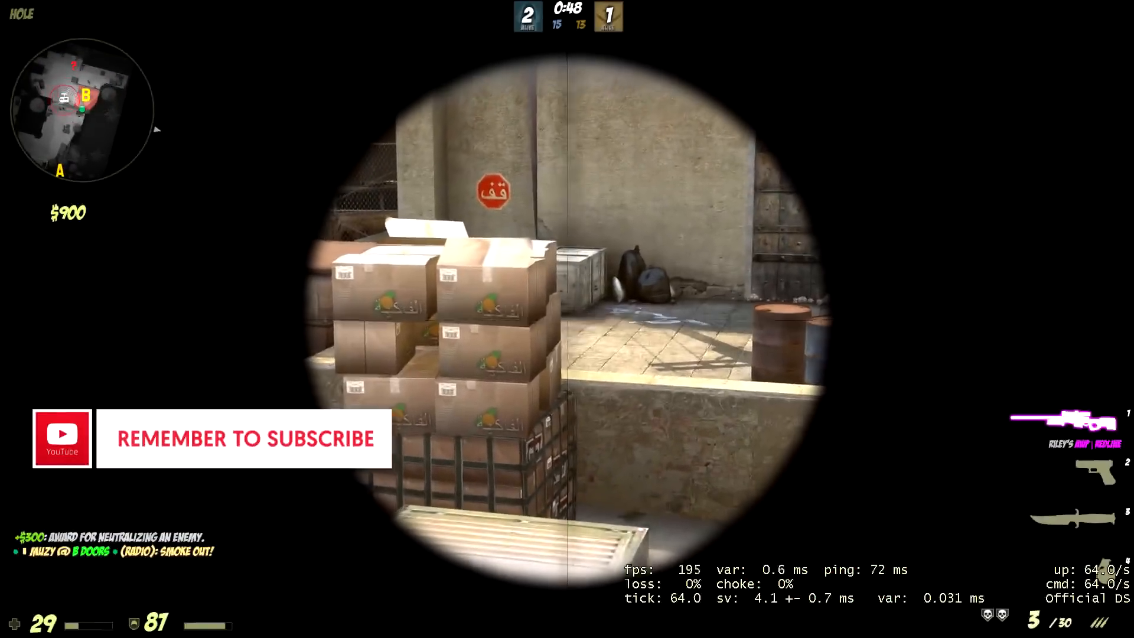
- Let the CS:GO ace clip finish and bring up YouTube's signed-out home page in Edge
{"action": "left_click", "coordinate": [567, 319]}
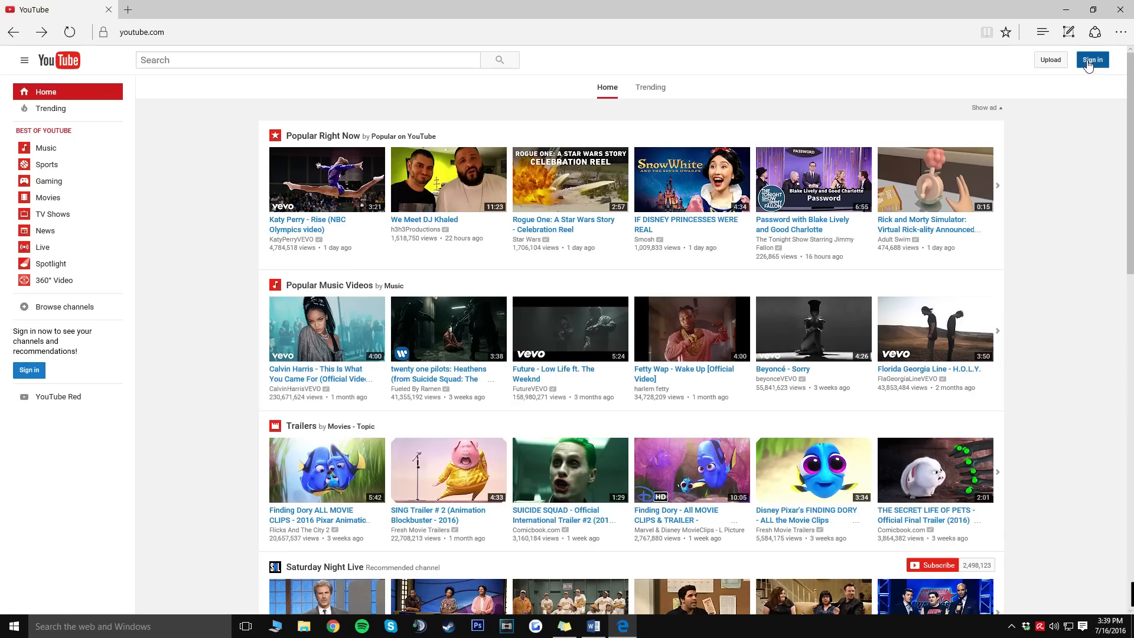
- Start creating a new Google account from YouTube sign-in, requesting a new Gmail address
{"action": "left_click", "coordinate": [1092, 59]}
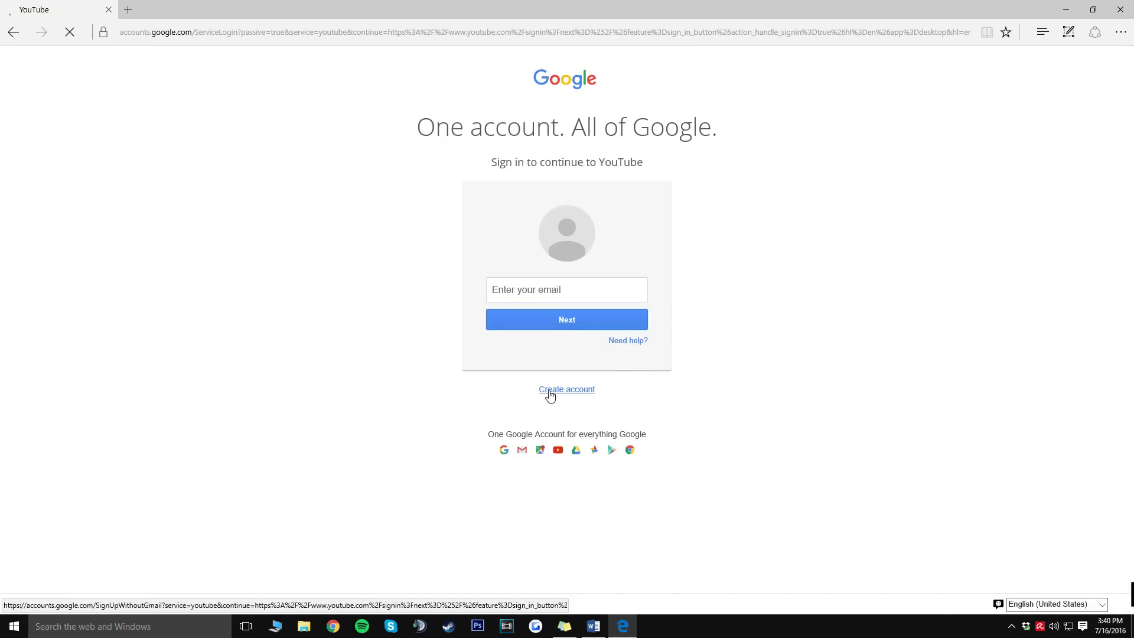
{"action": "left_click", "coordinate": [566, 390]}
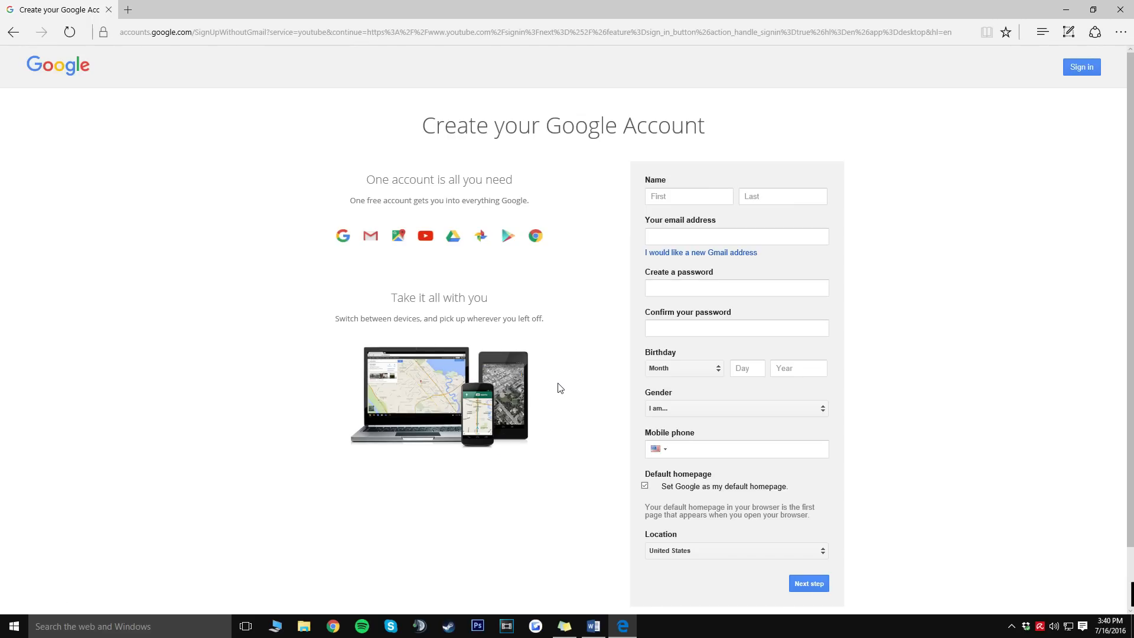
{"action": "mouse_move", "coordinate": [564, 372]}
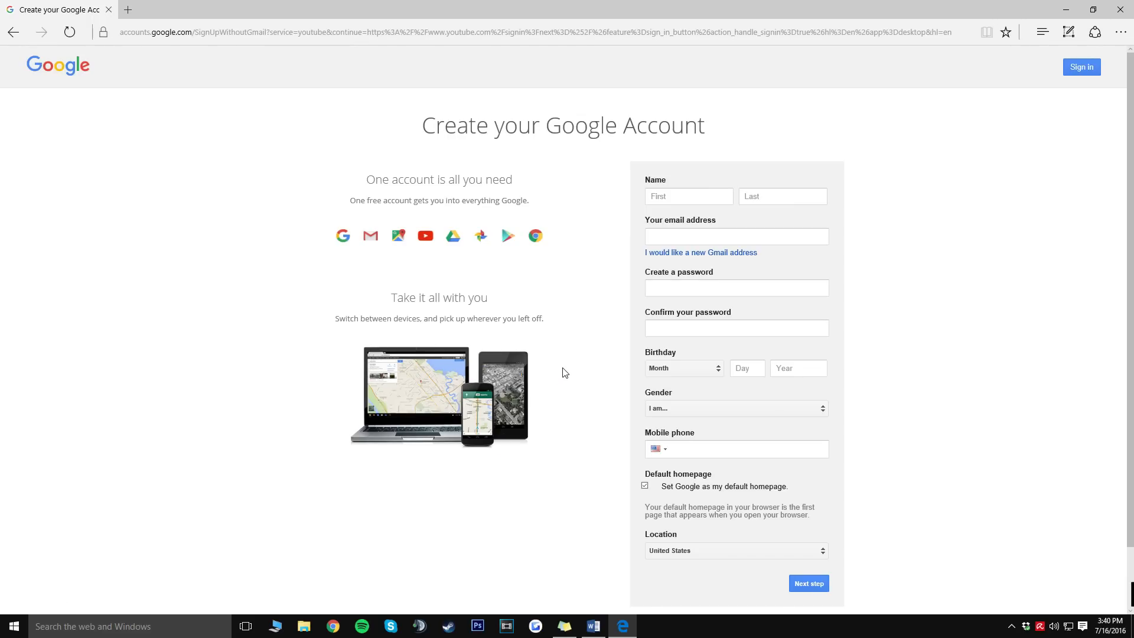
{"action": "mouse_move", "coordinate": [700, 253]}
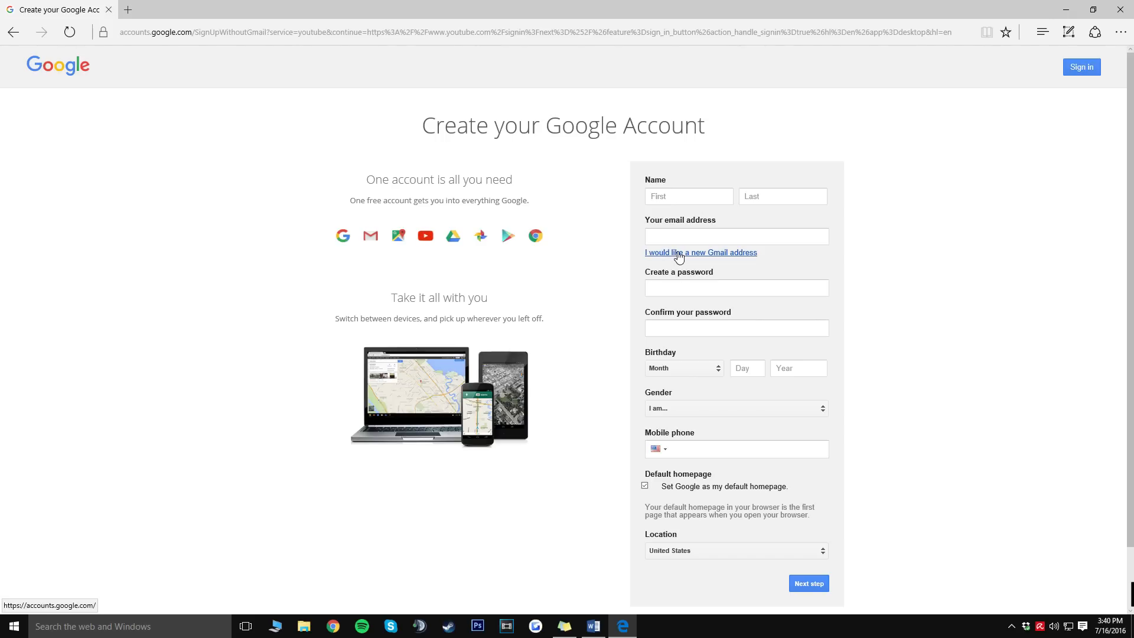
{"action": "left_click", "coordinate": [700, 252]}
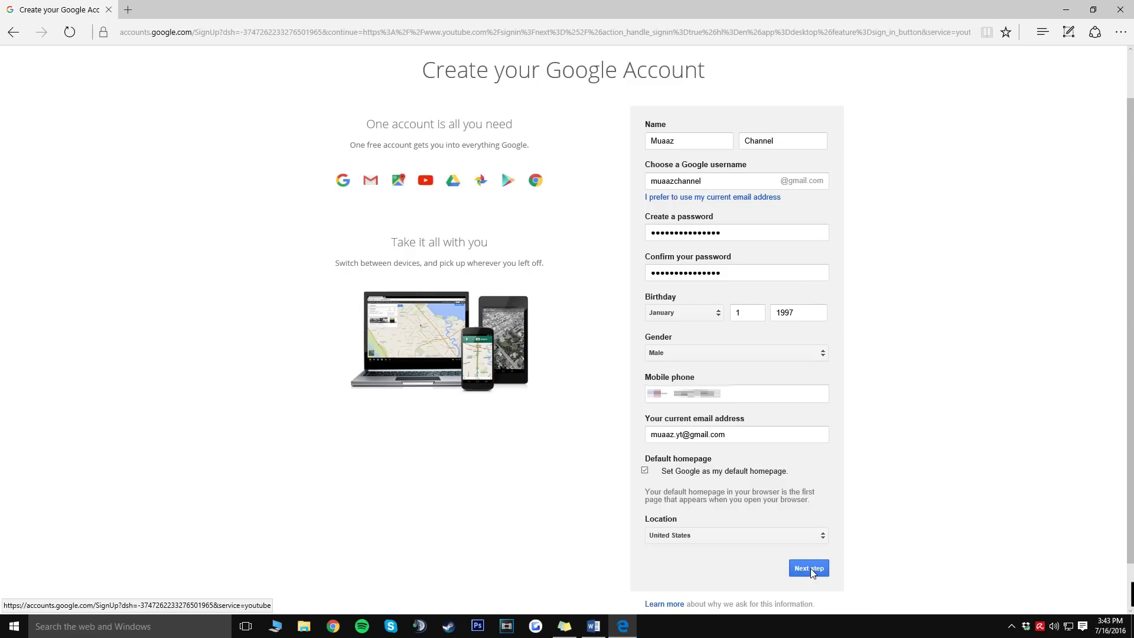
- Submit the completed sign-up form and agree to Google's Privacy and Terms
{"action": "left_click", "coordinate": [808, 567]}
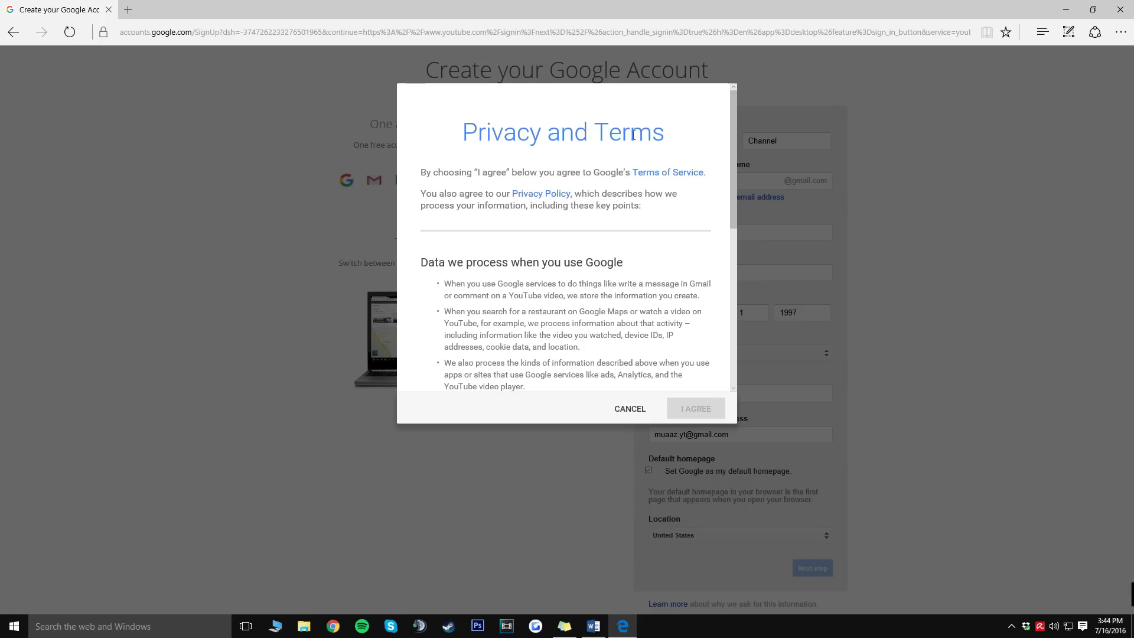
{"action": "scroll", "scroll_direction": "down", "scroll_amount": 3}
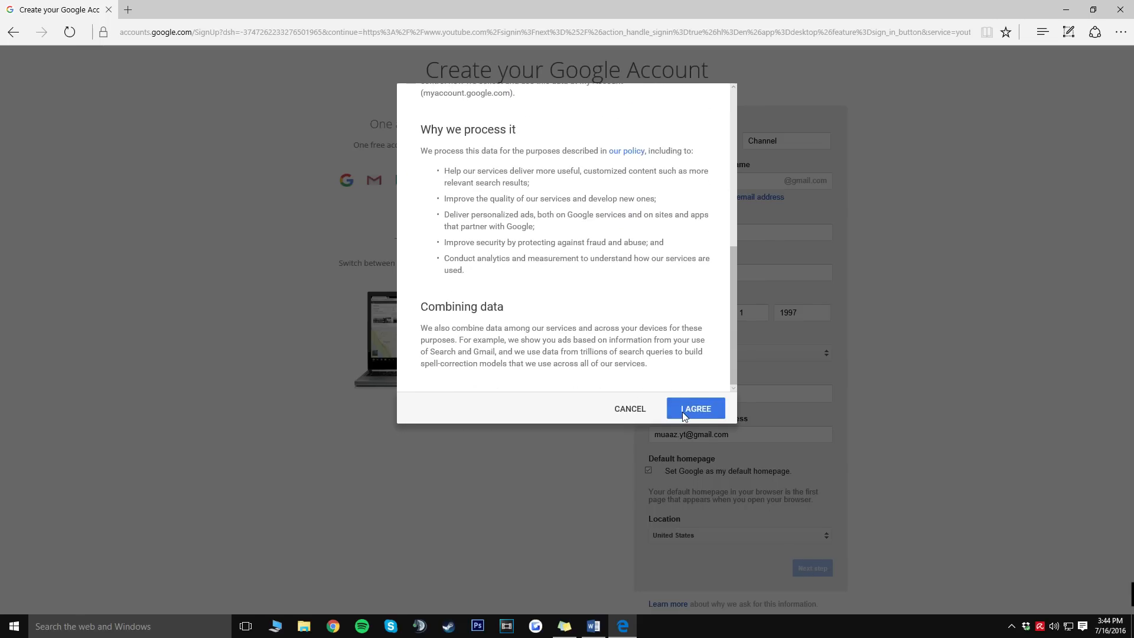
{"action": "left_click", "coordinate": [694, 409]}
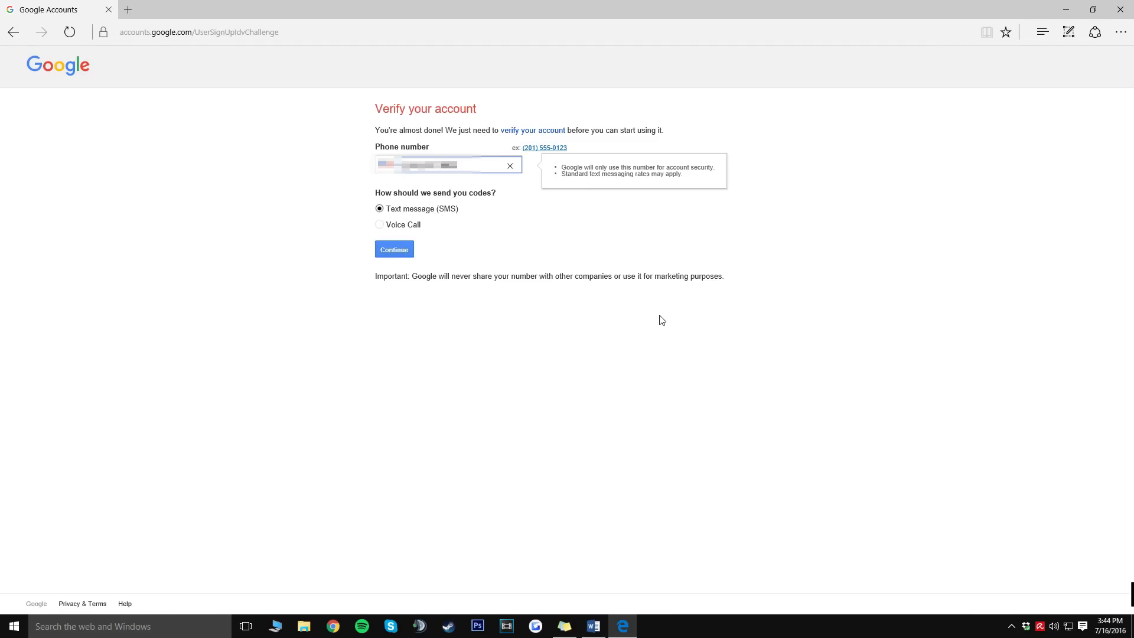
{"action": "mouse_move", "coordinate": [714, 147]}
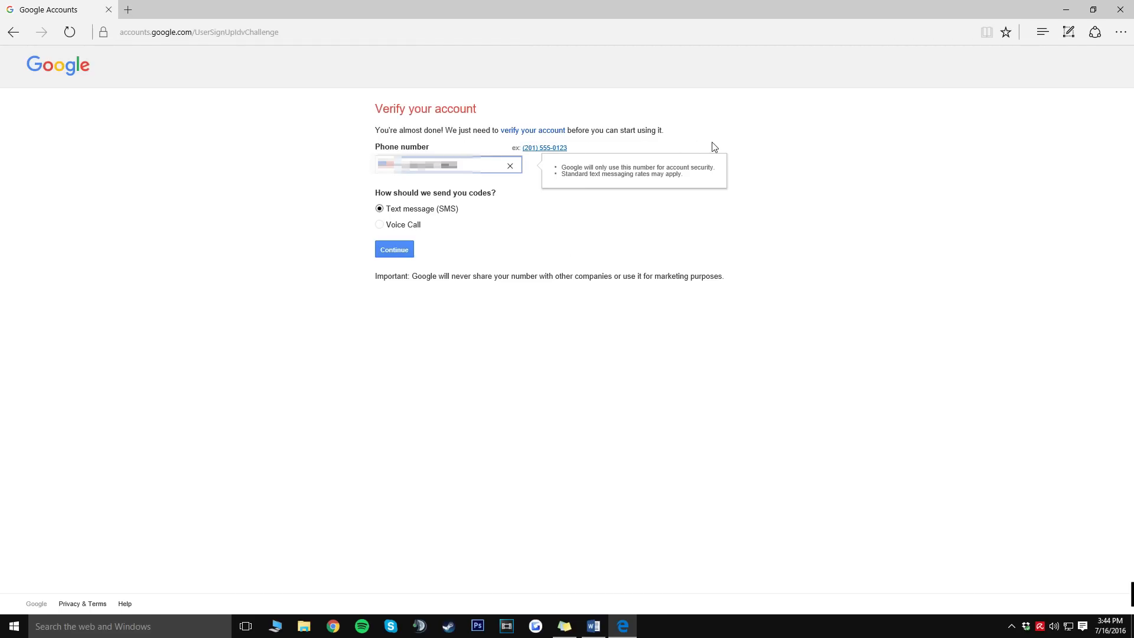
{"action": "mouse_move", "coordinate": [518, 226]}
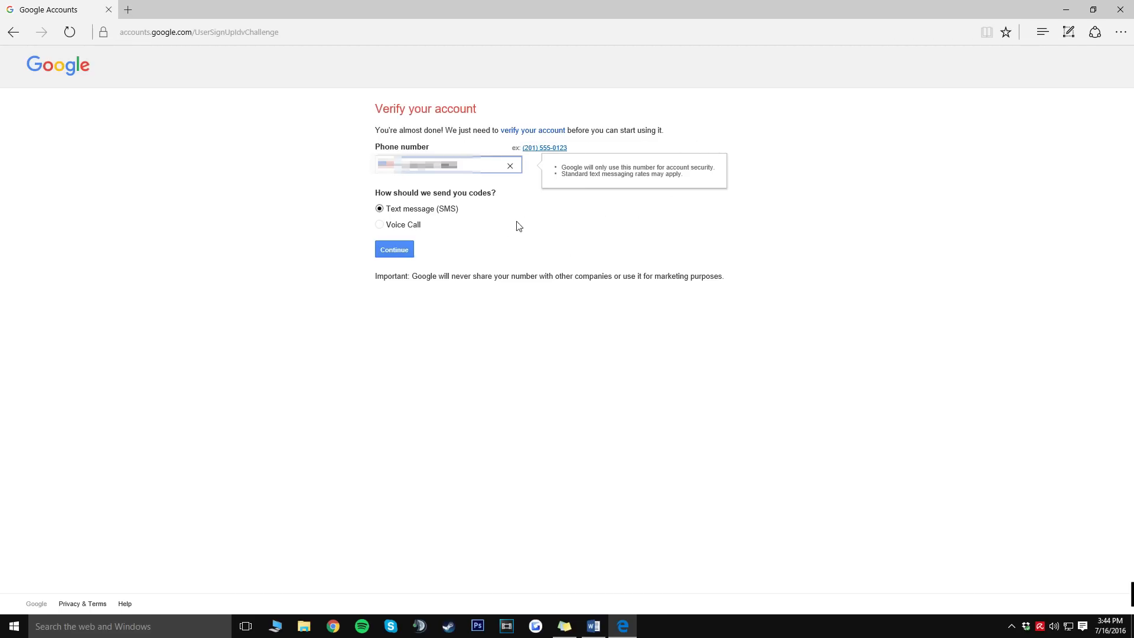
{"action": "mouse_move", "coordinate": [486, 223]}
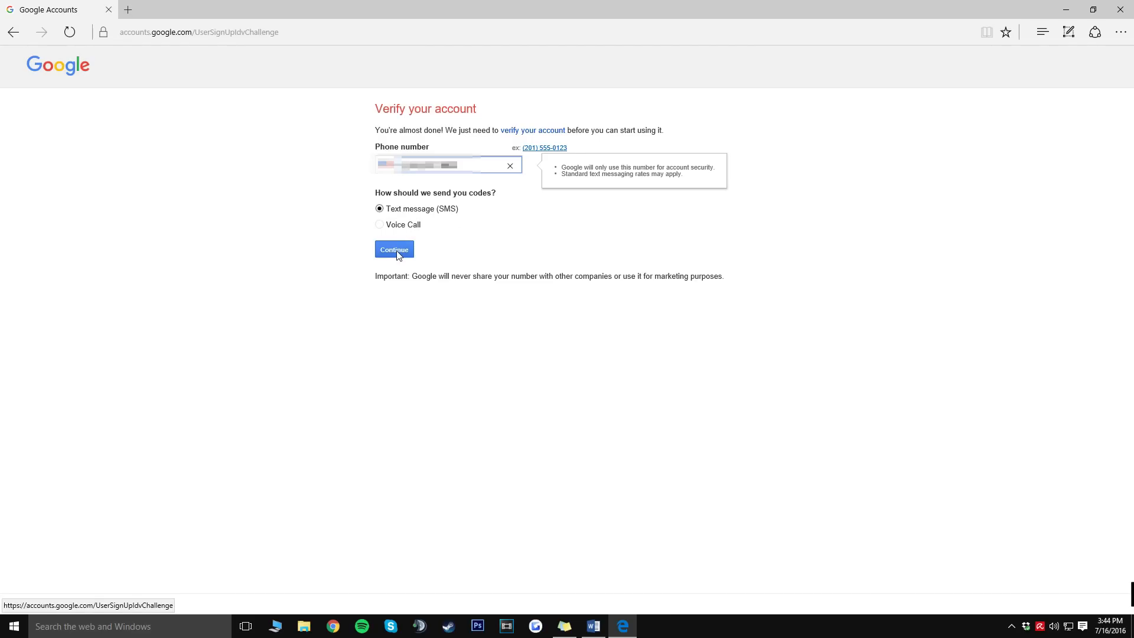
- Have a verification code sent by SMS, then enter and submit it
{"action": "left_click", "coordinate": [394, 249]}
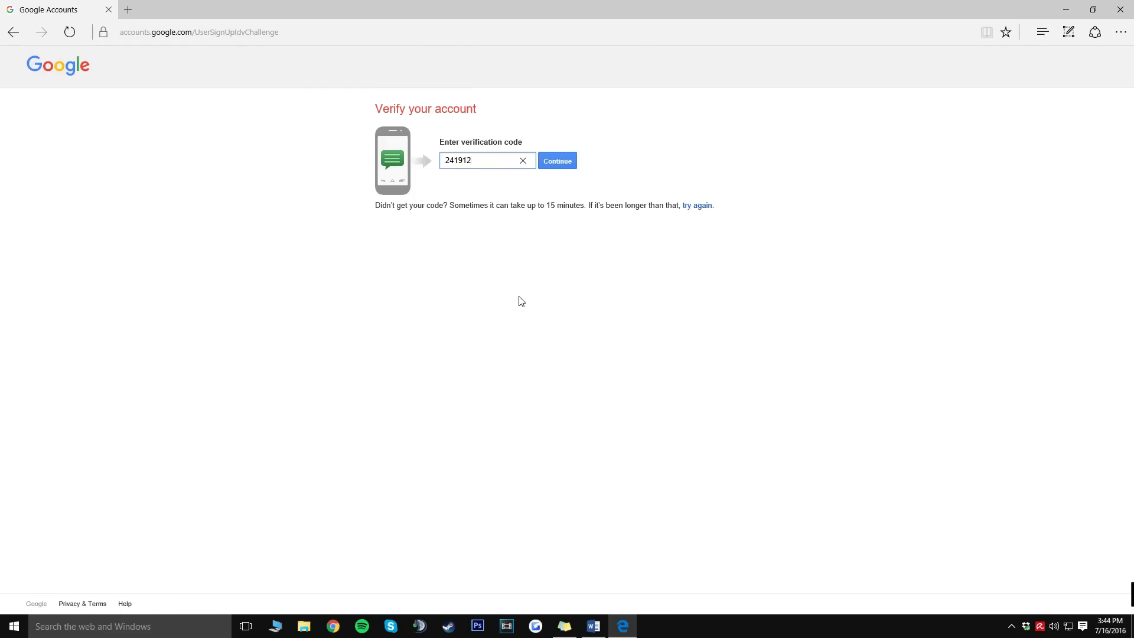
{"action": "left_click", "coordinate": [486, 160]}
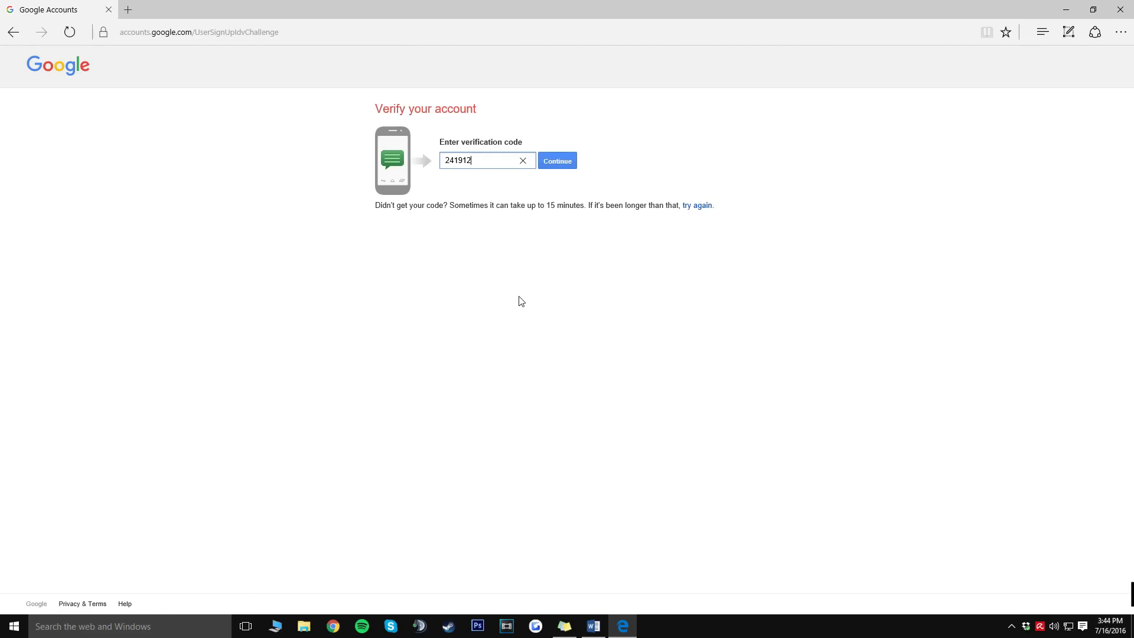
{"action": "left_click", "coordinate": [557, 161]}
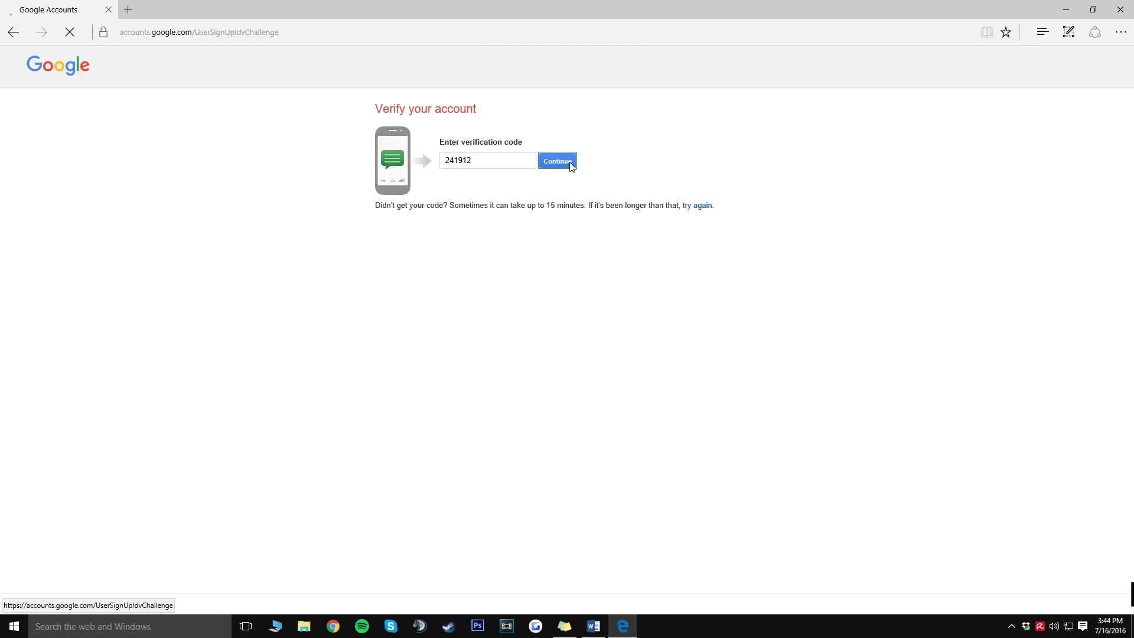
- Continue to YouTube with the new account and show its avatar account menu
{"action": "left_click", "coordinate": [557, 160]}
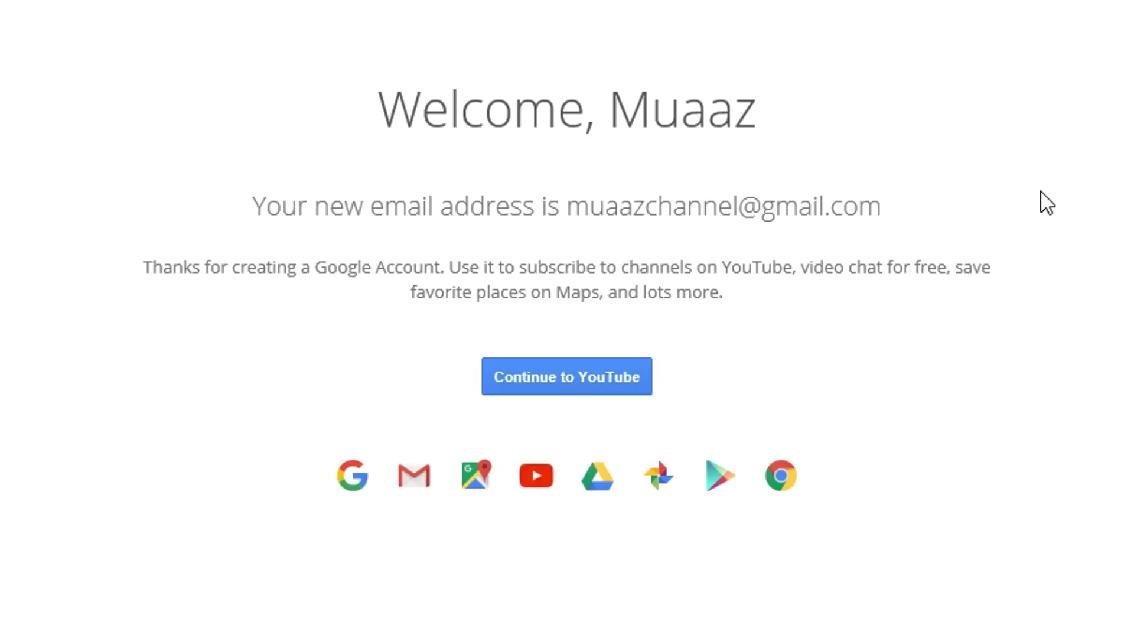
{"action": "mouse_move", "coordinate": [1129, 317]}
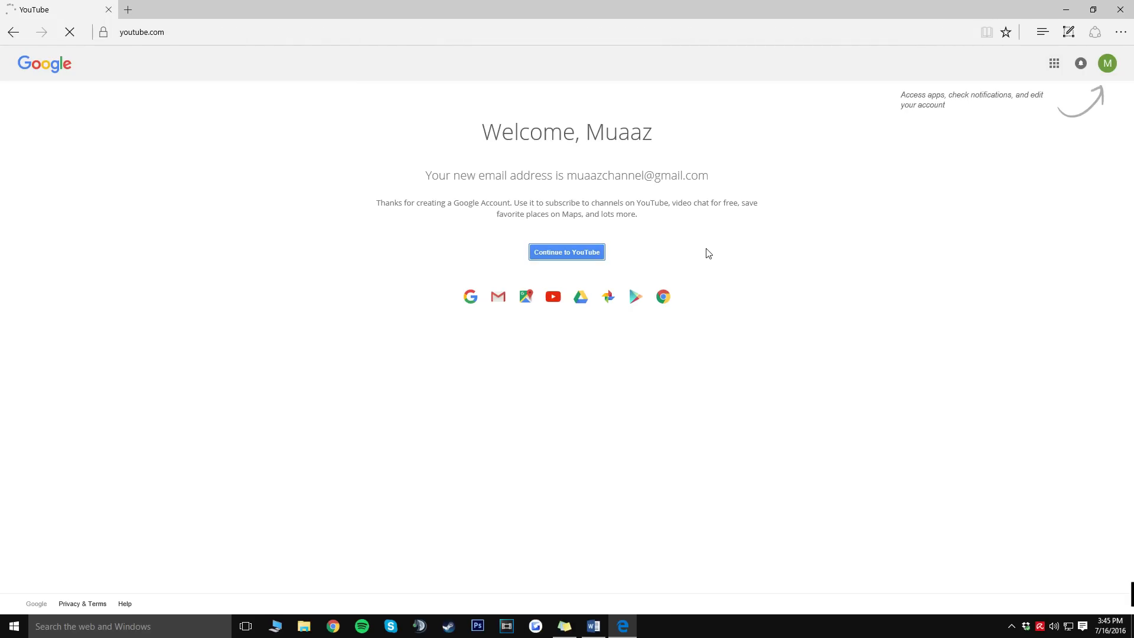
{"action": "left_click", "coordinate": [567, 251]}
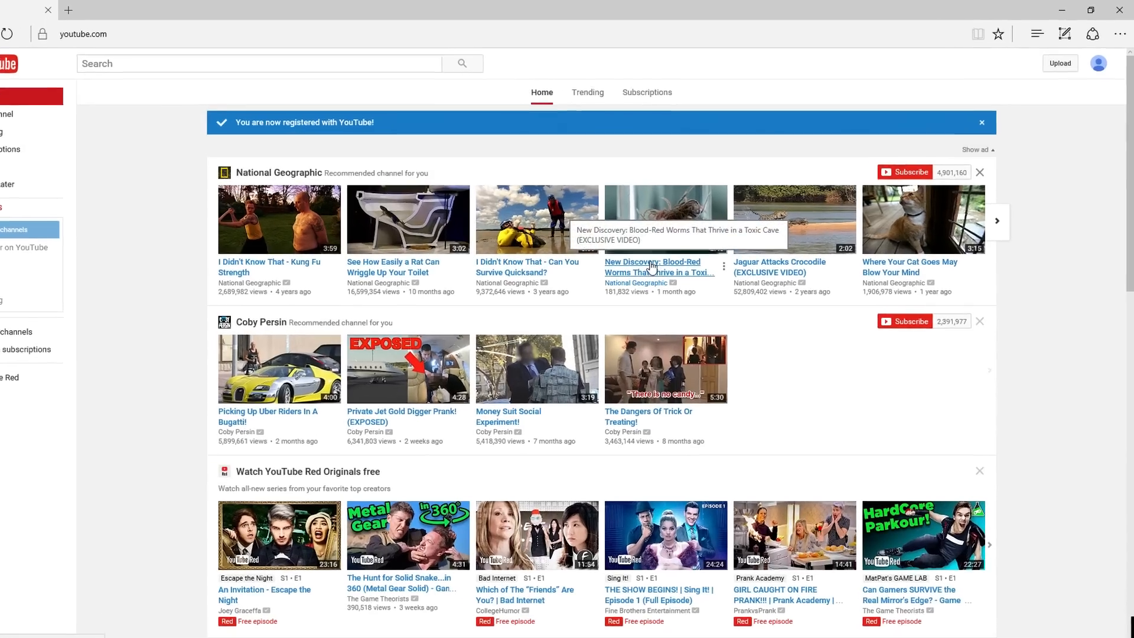
{"action": "left_click", "coordinate": [1098, 63]}
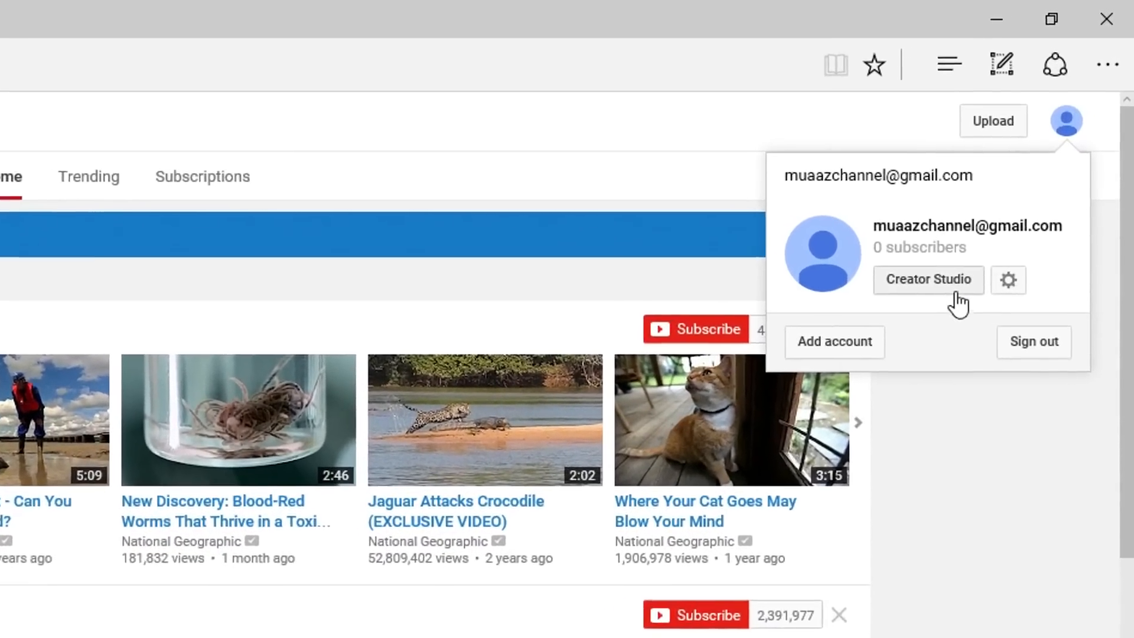
- Create a custom-named 'MuaazGames' channel in the Arts, Entertainment or Sports category
{"action": "left_click", "coordinate": [928, 280]}
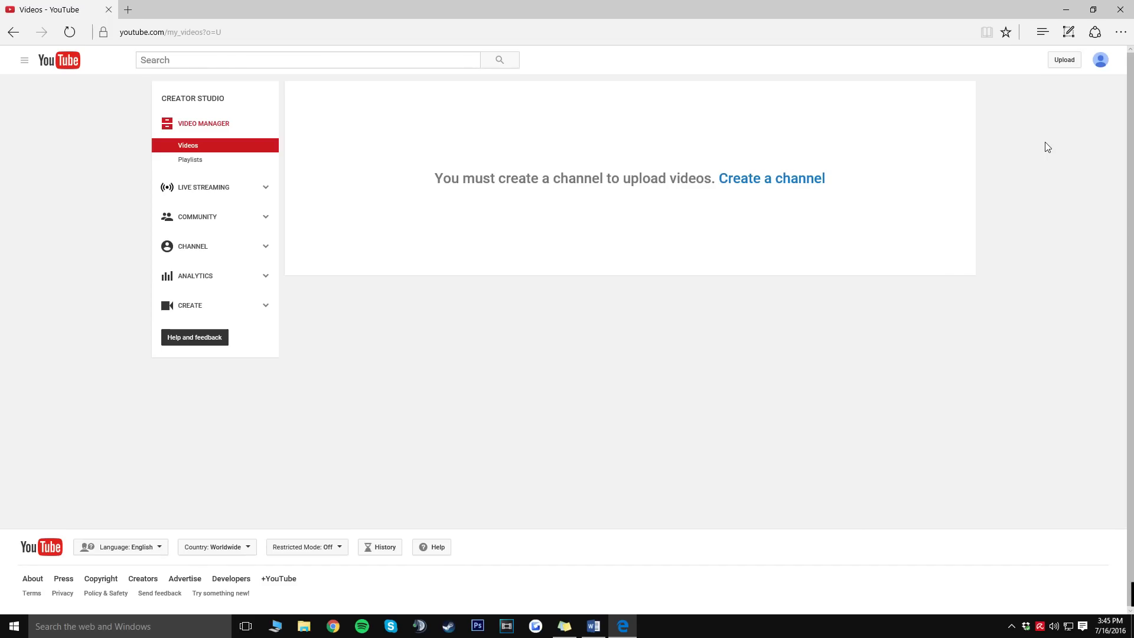
{"action": "mouse_move", "coordinate": [1043, 147]}
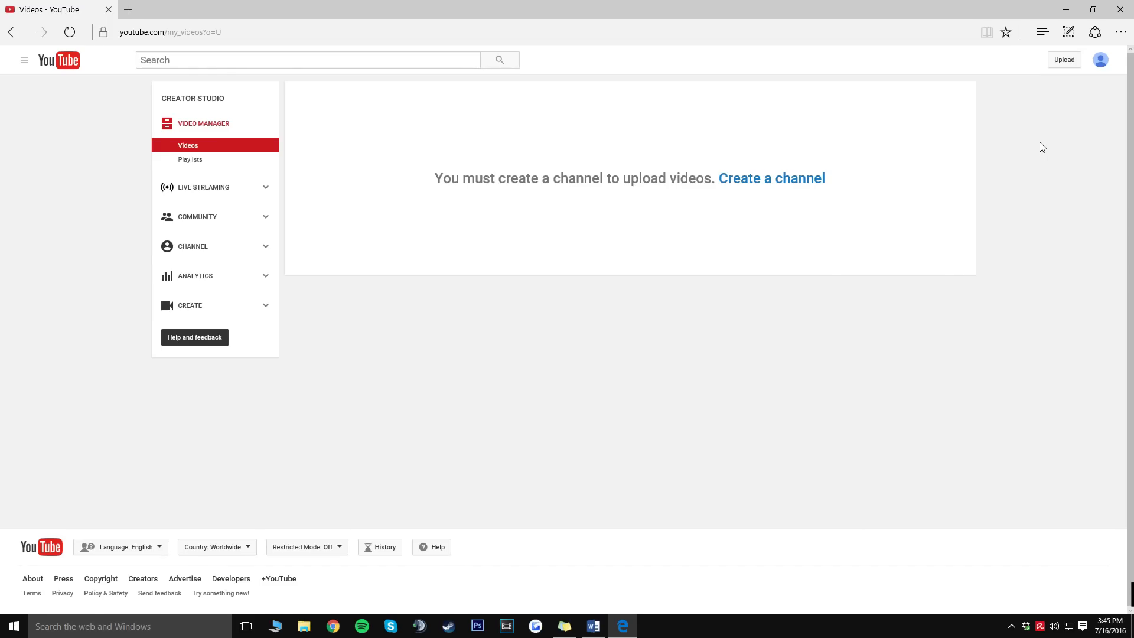
{"action": "left_click", "coordinate": [771, 178]}
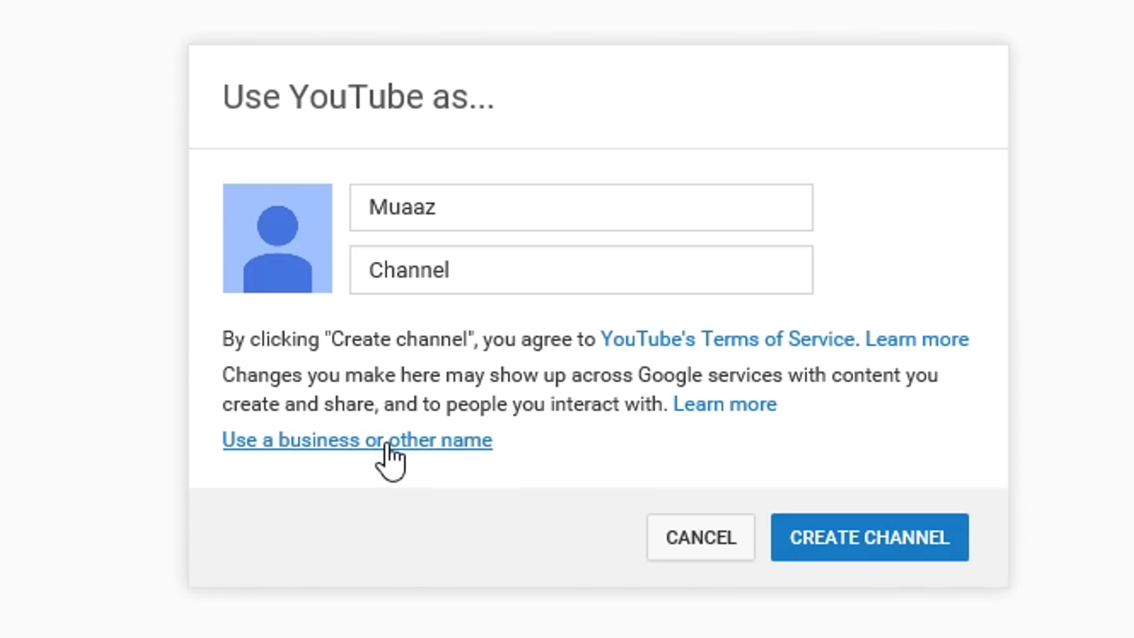
{"action": "left_click", "coordinate": [357, 439]}
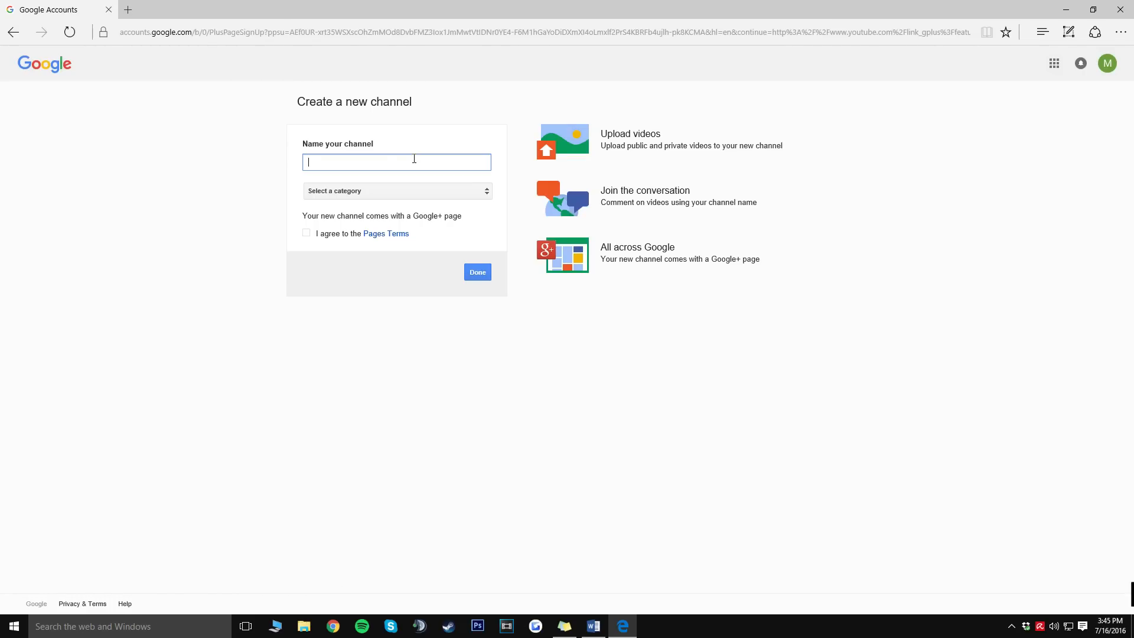
{"action": "type", "text": "MuaazGames"}
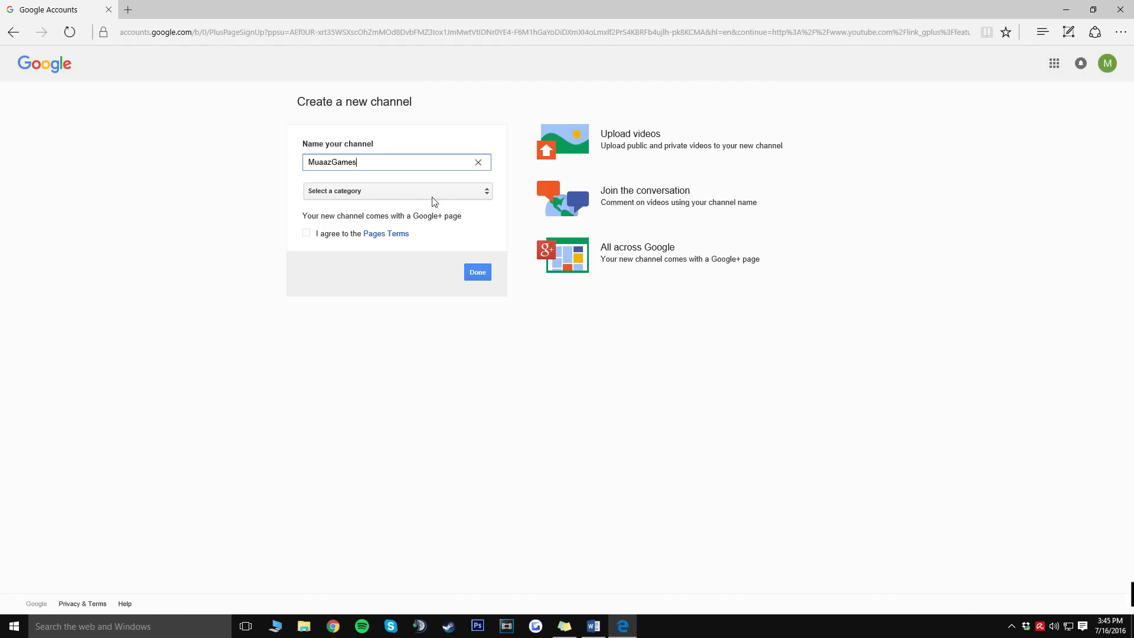
{"action": "left_click", "coordinate": [396, 190]}
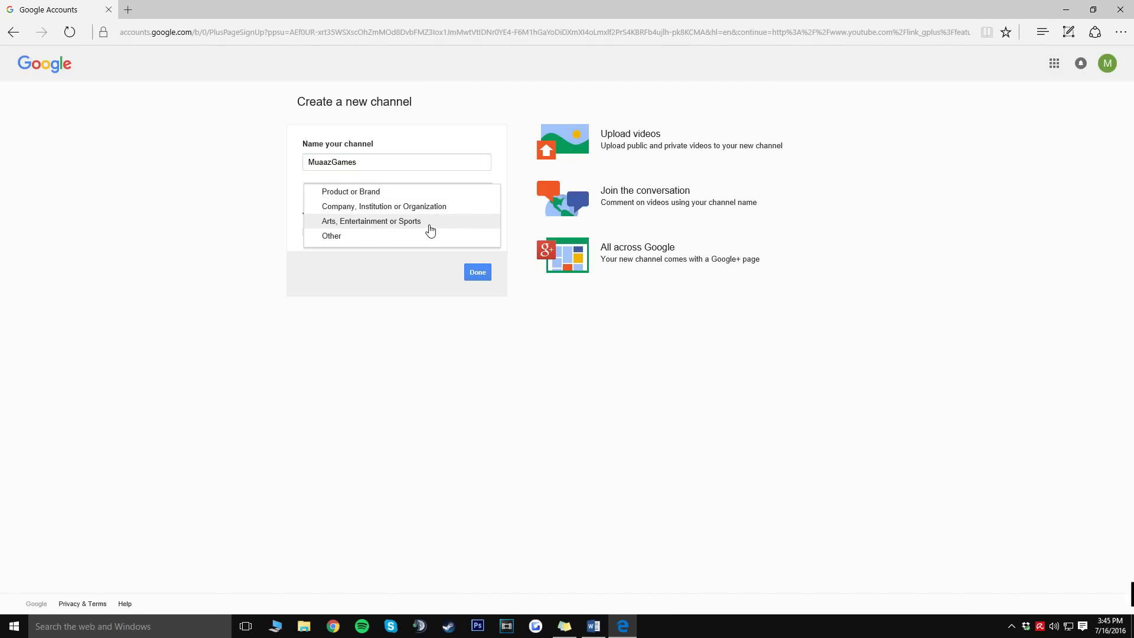
{"action": "left_click", "coordinate": [371, 222]}
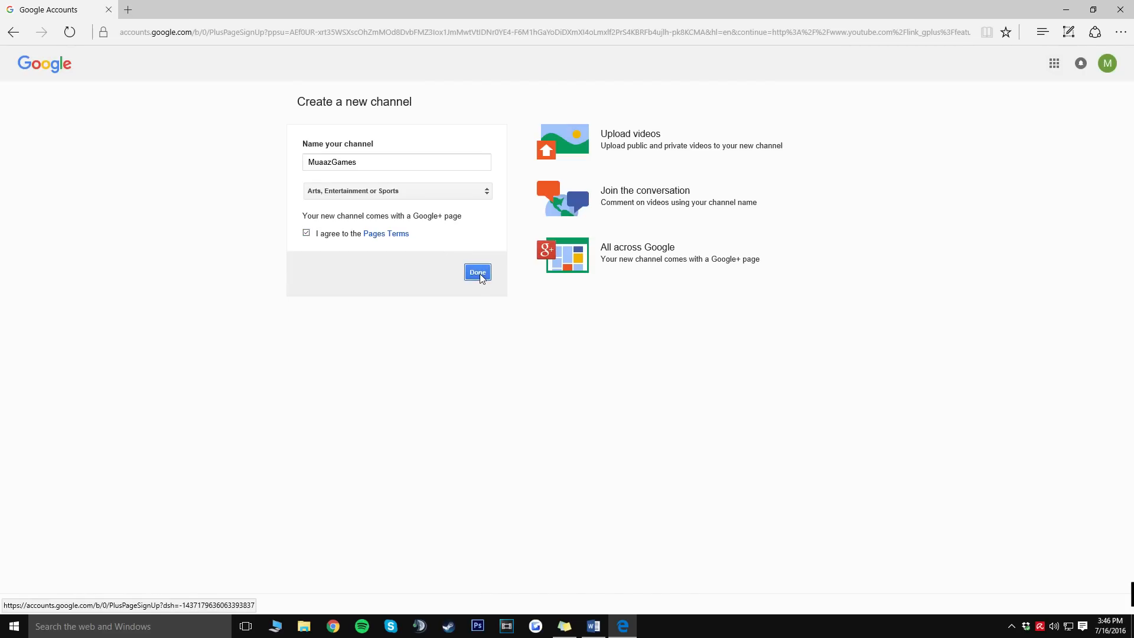
{"action": "left_click", "coordinate": [476, 274]}
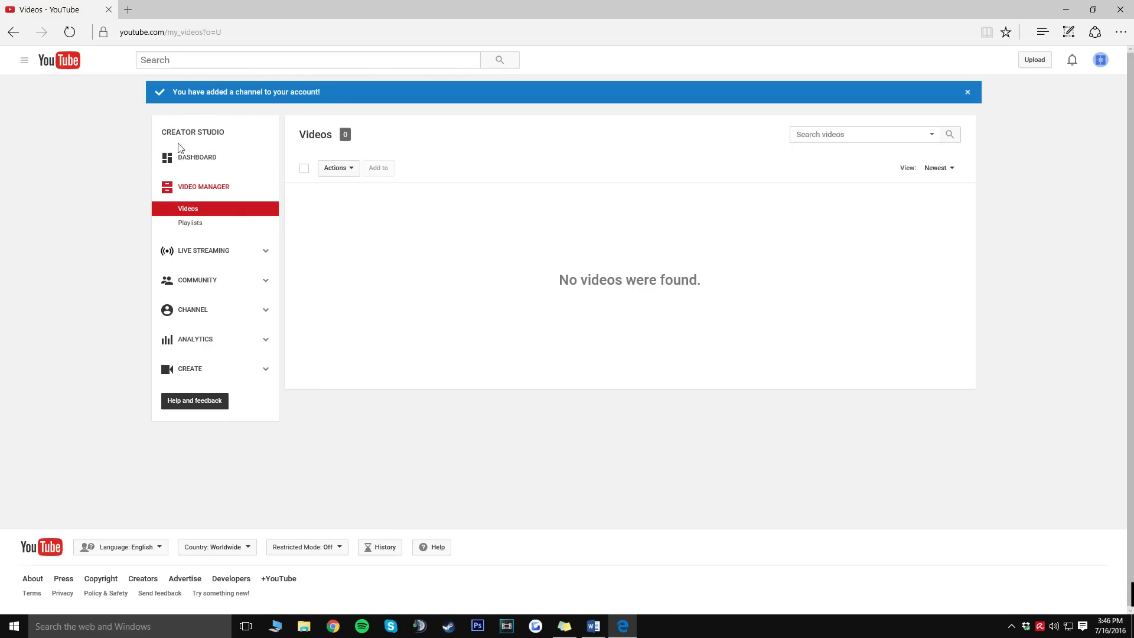
- Go from the Creator Studio dashboard to the MuaazGames channel page
{"action": "left_click", "coordinate": [196, 157]}
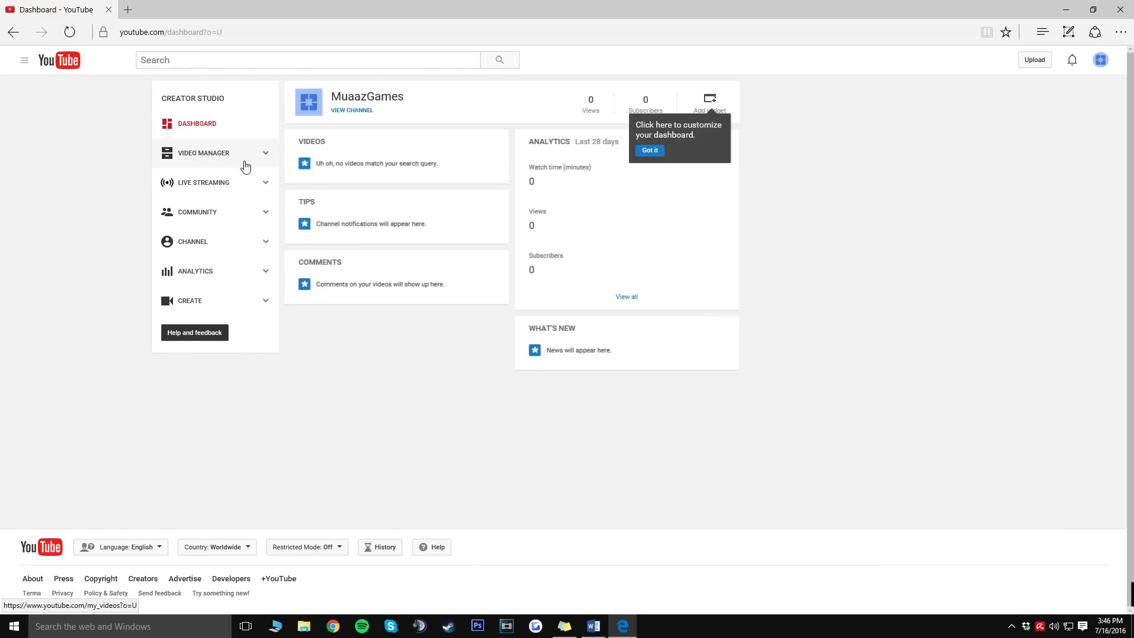
{"action": "mouse_move", "coordinate": [747, 358]}
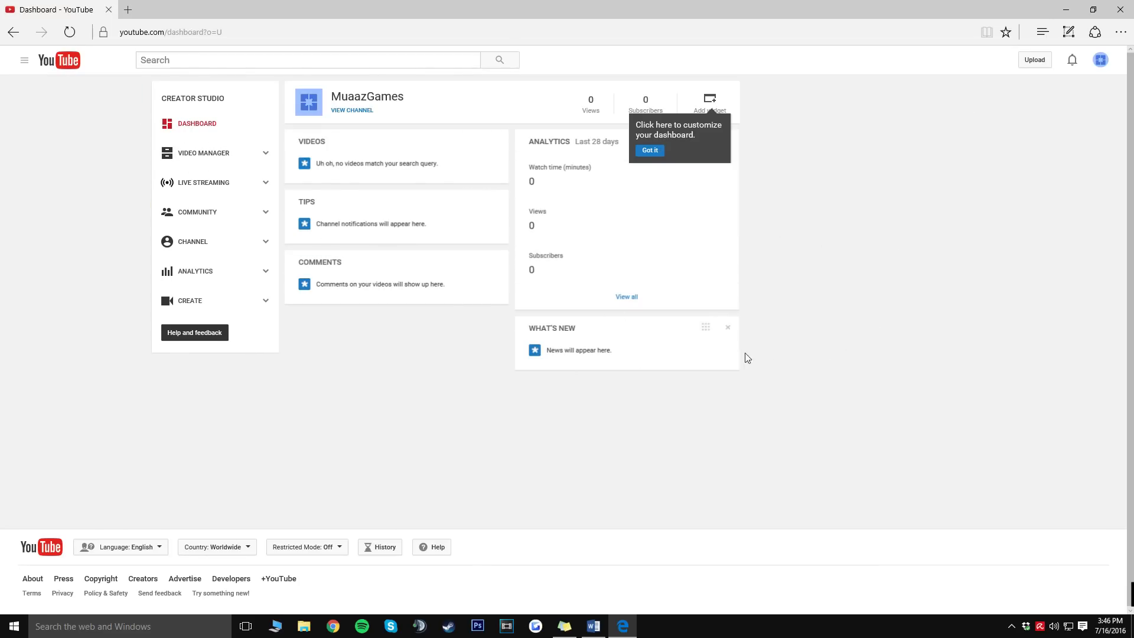
{"action": "mouse_move", "coordinate": [626, 297]}
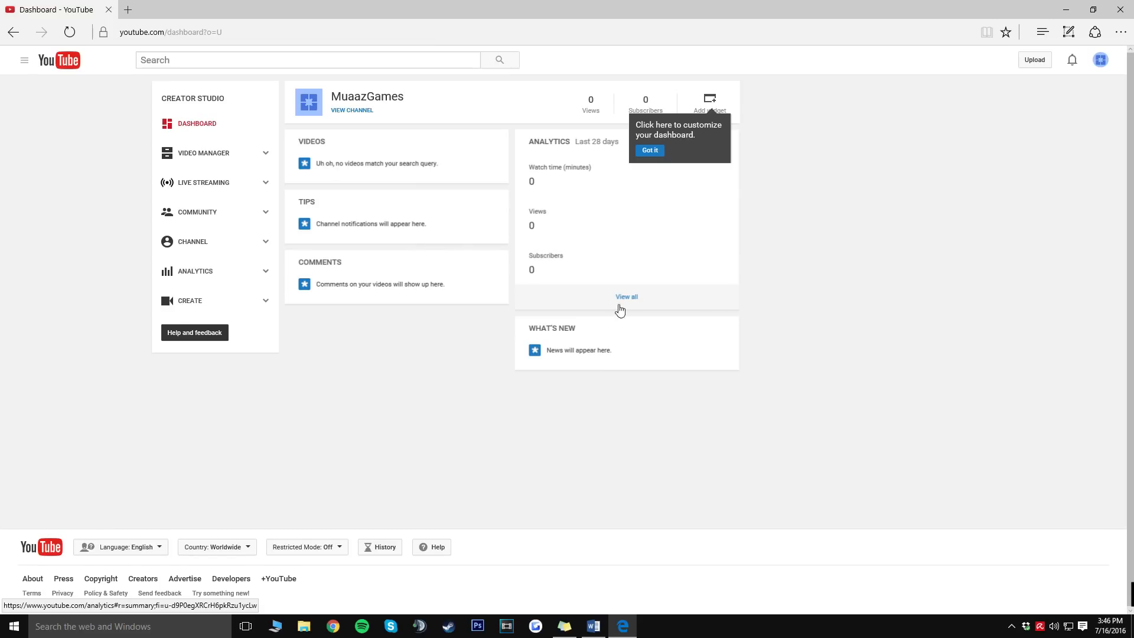
{"action": "mouse_move", "coordinate": [615, 326]}
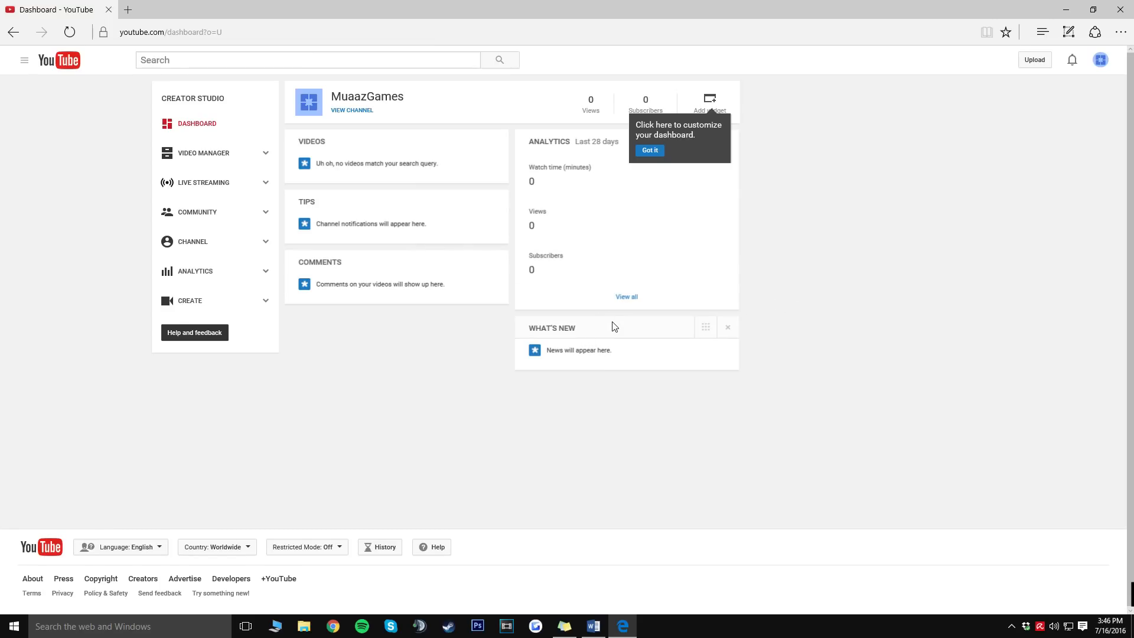
{"action": "mouse_move", "coordinate": [352, 110]}
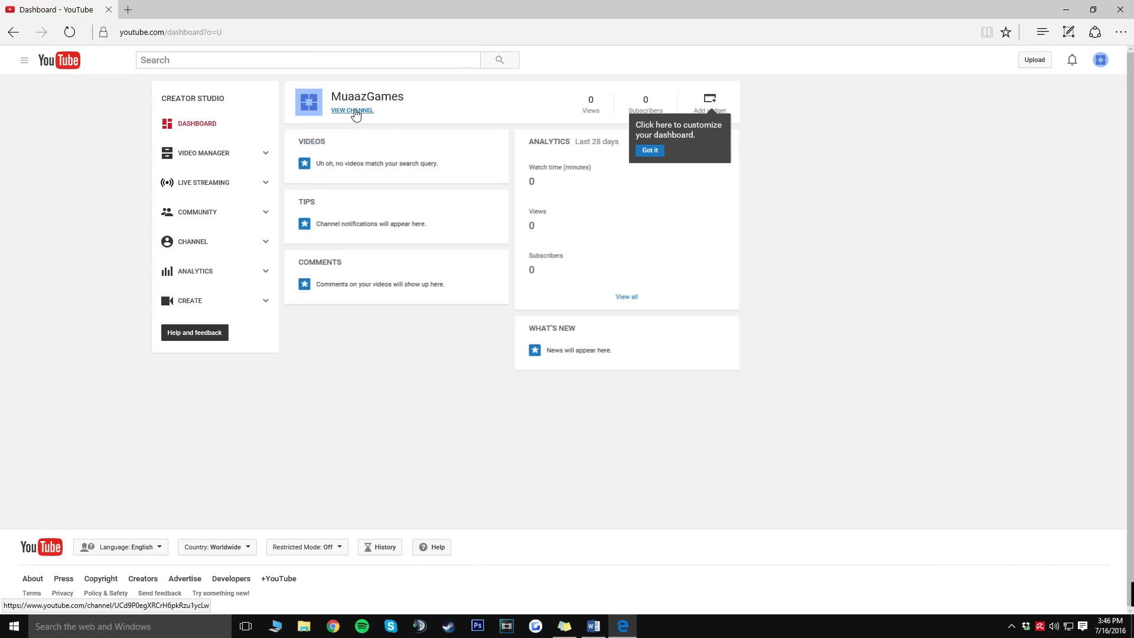
{"action": "left_click", "coordinate": [352, 110]}
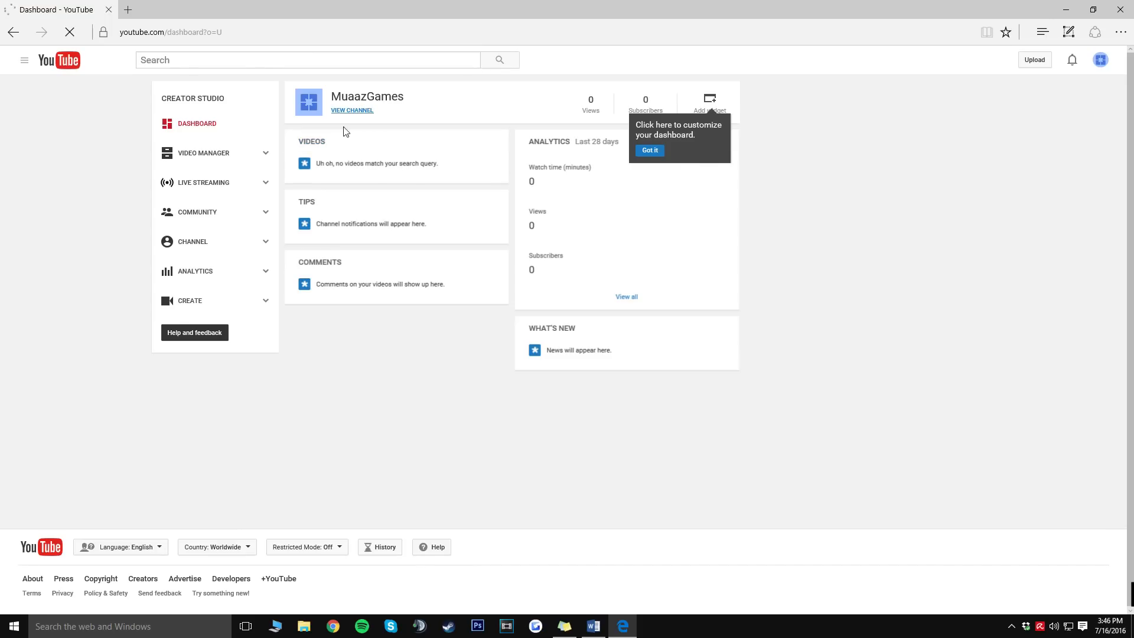
{"action": "left_click", "coordinate": [351, 110]}
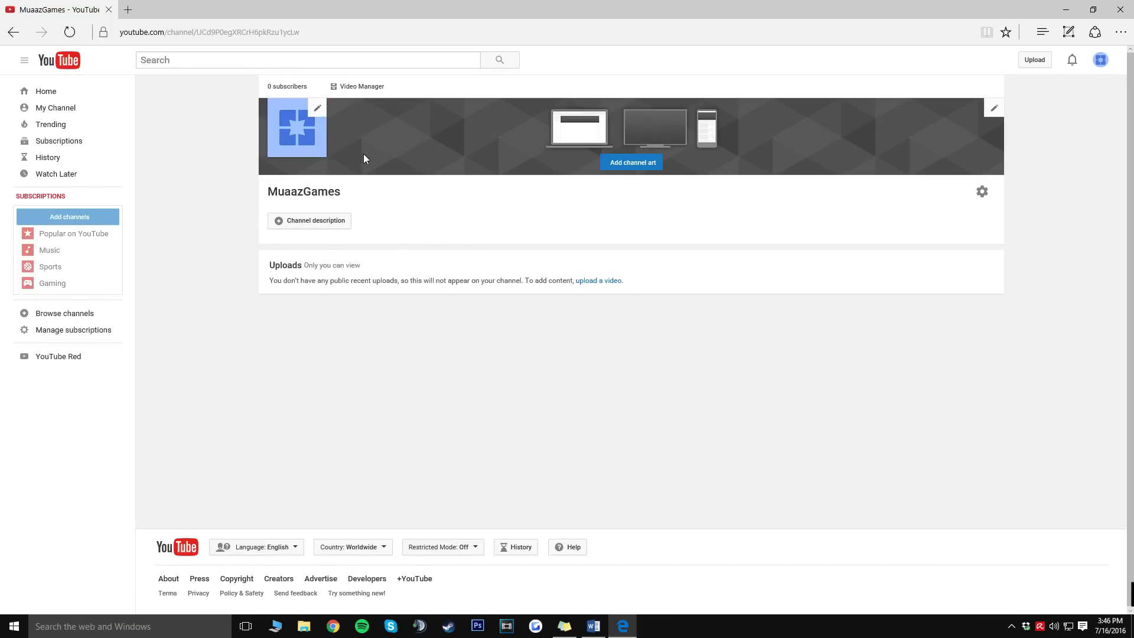
{"action": "mouse_move", "coordinate": [639, 165]}
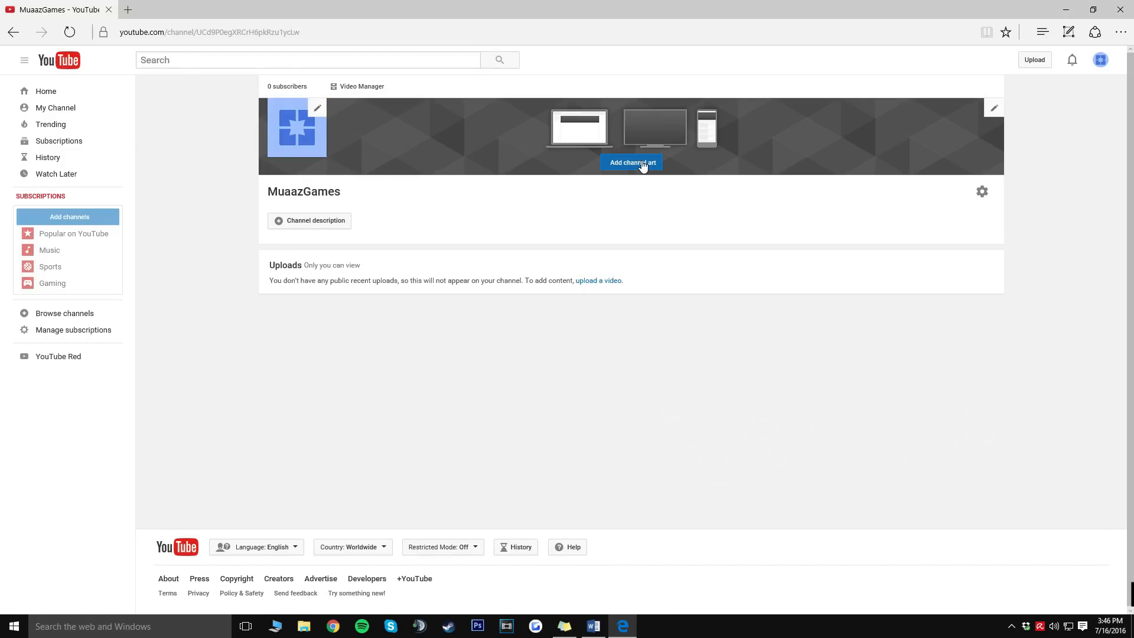
- Upload Muaaz.png as channel art, adjust its crop and apply it
{"action": "left_click", "coordinate": [631, 162]}
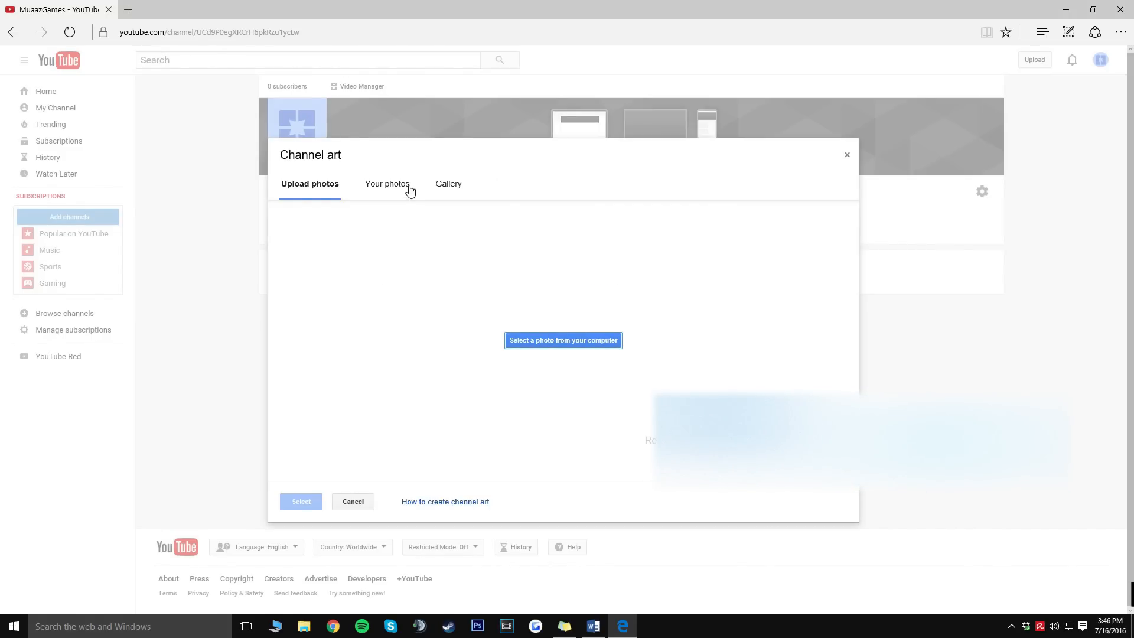
{"action": "left_click", "coordinate": [445, 184]}
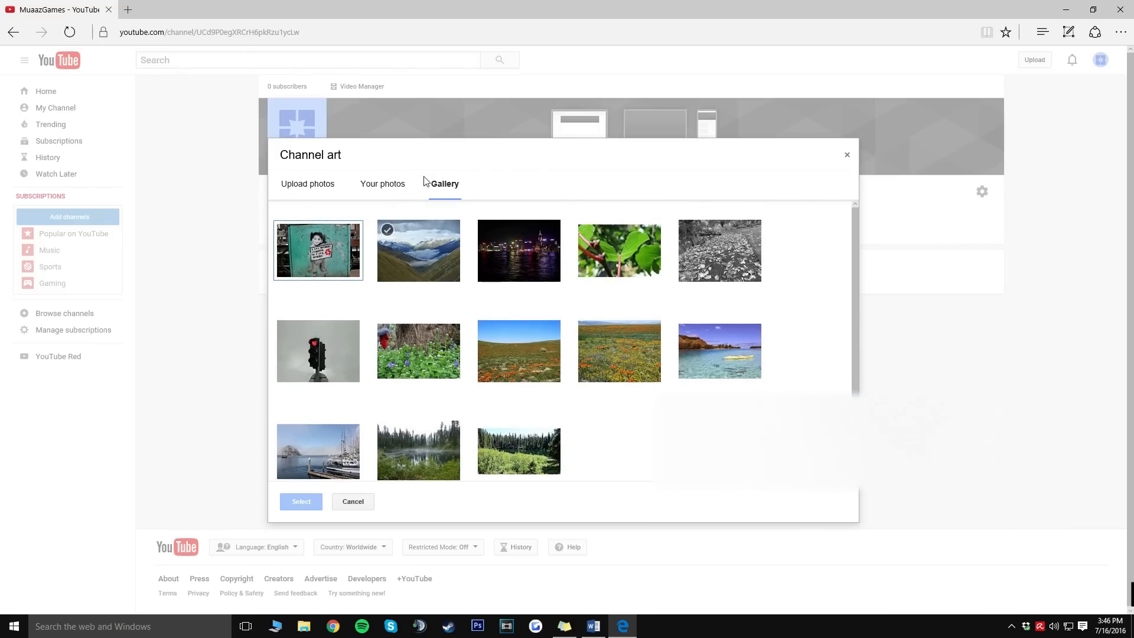
{"action": "mouse_move", "coordinate": [307, 183]}
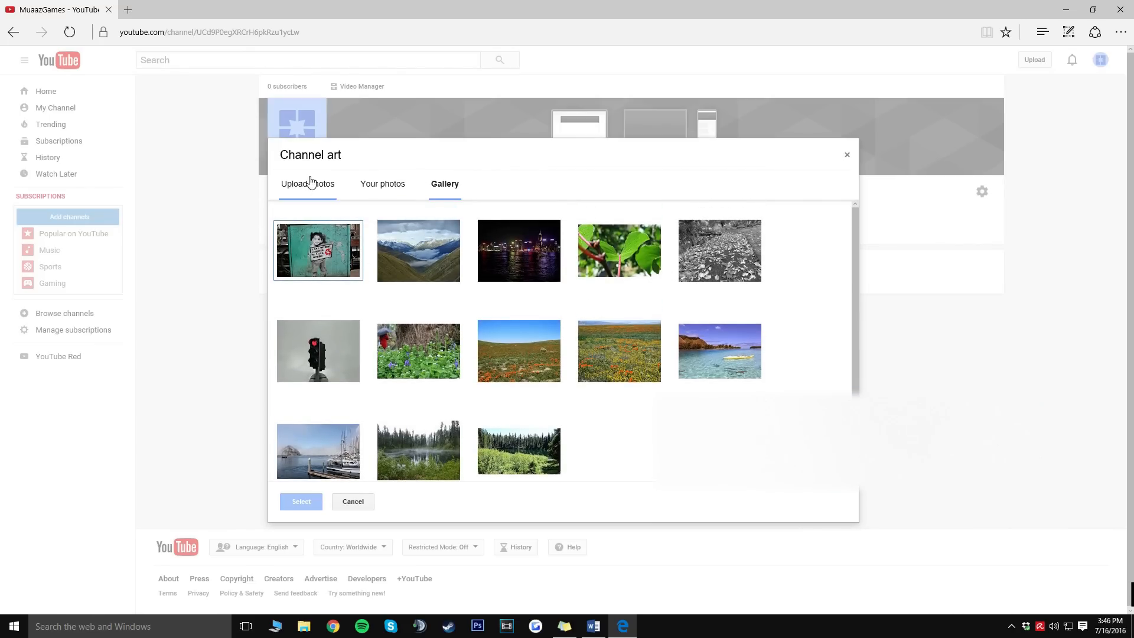
{"action": "left_click", "coordinate": [307, 184]}
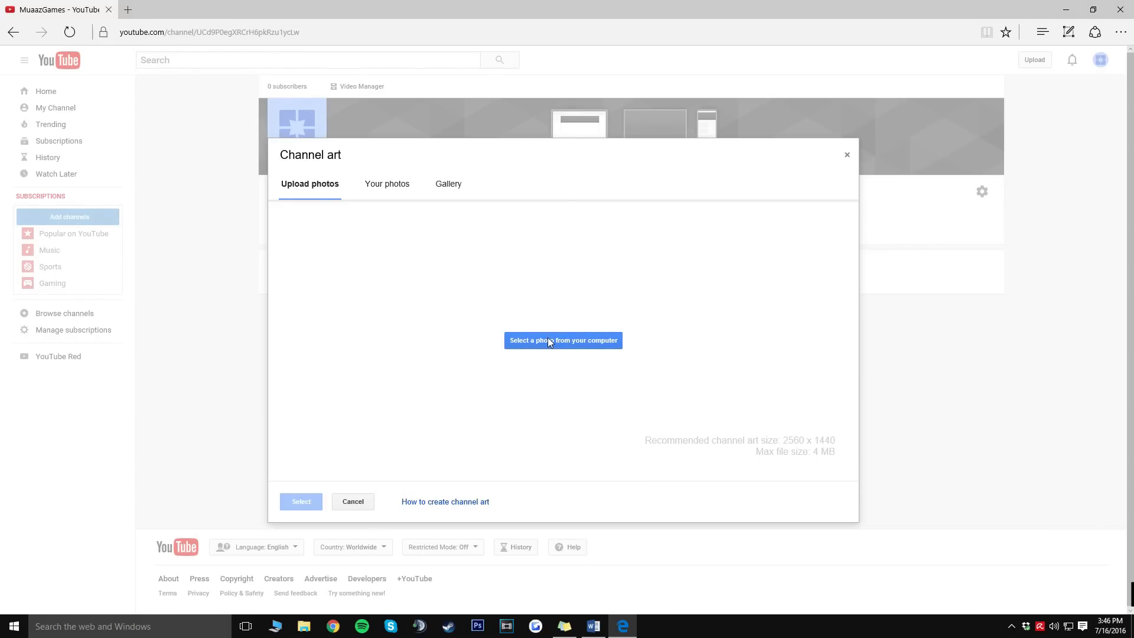
{"action": "left_click", "coordinate": [563, 340]}
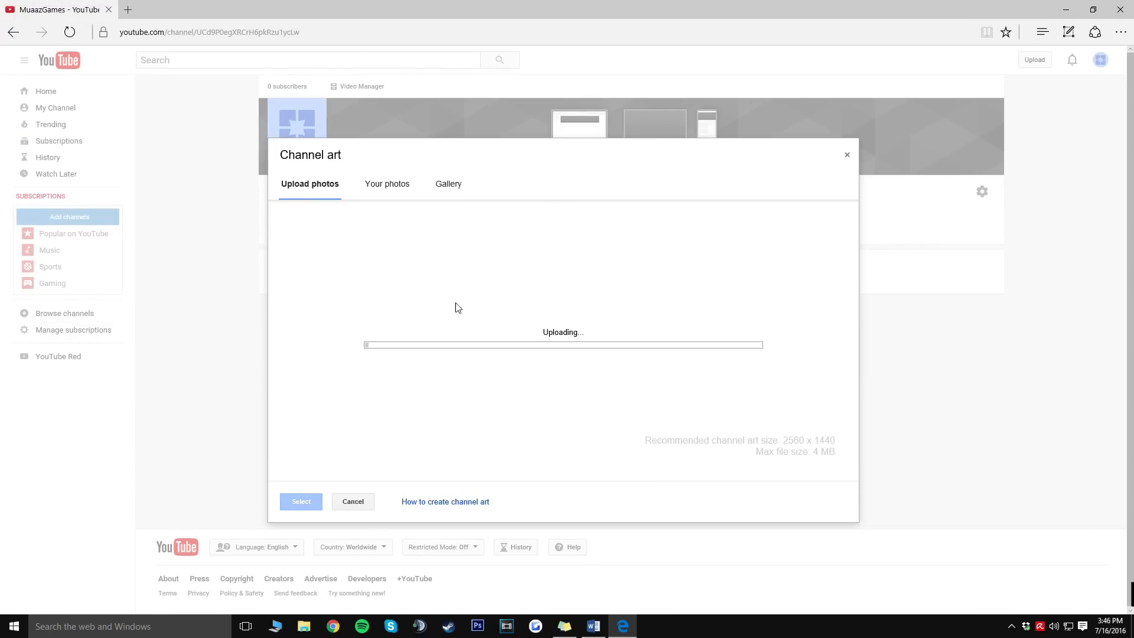
{"action": "mouse_move", "coordinate": [762, 371]}
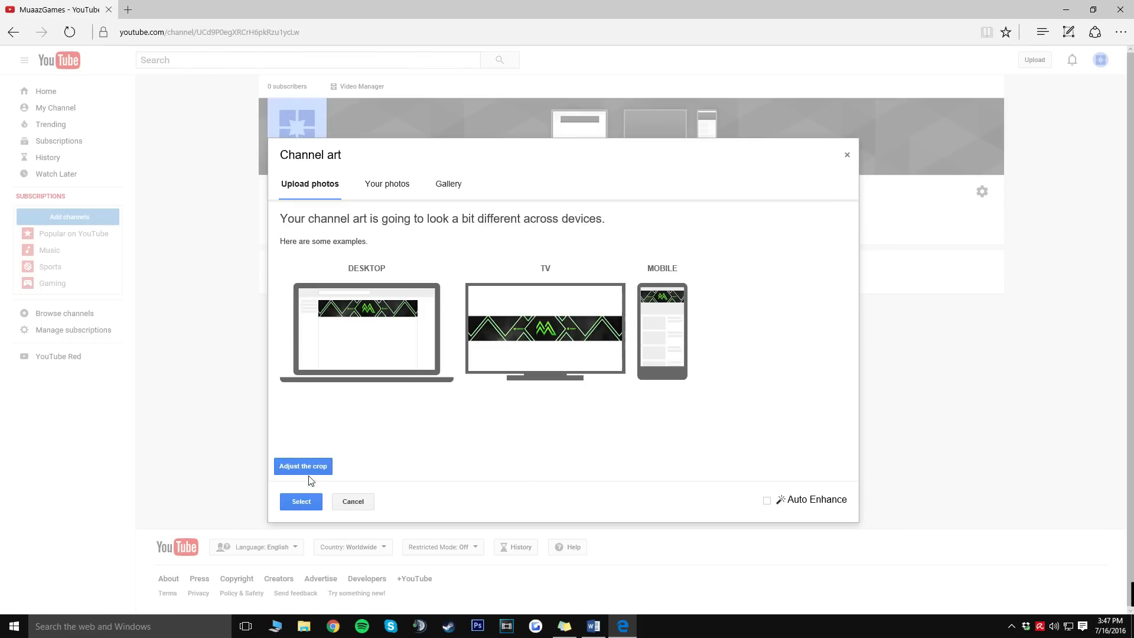
{"action": "left_click", "coordinate": [302, 466]}
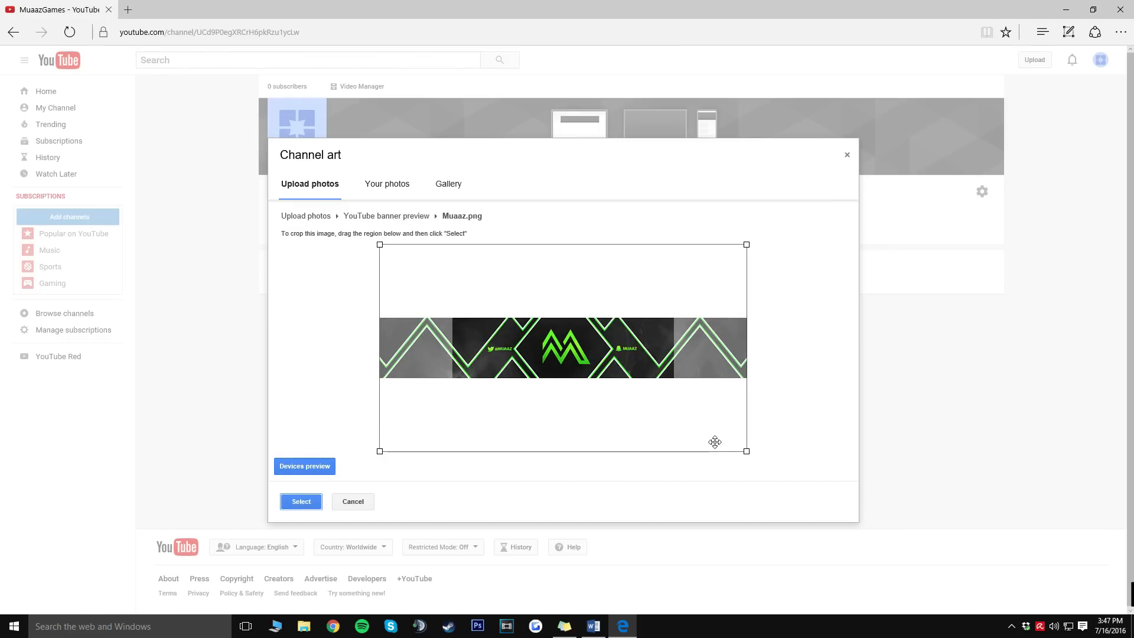
{"action": "left_click", "coordinate": [301, 502]}
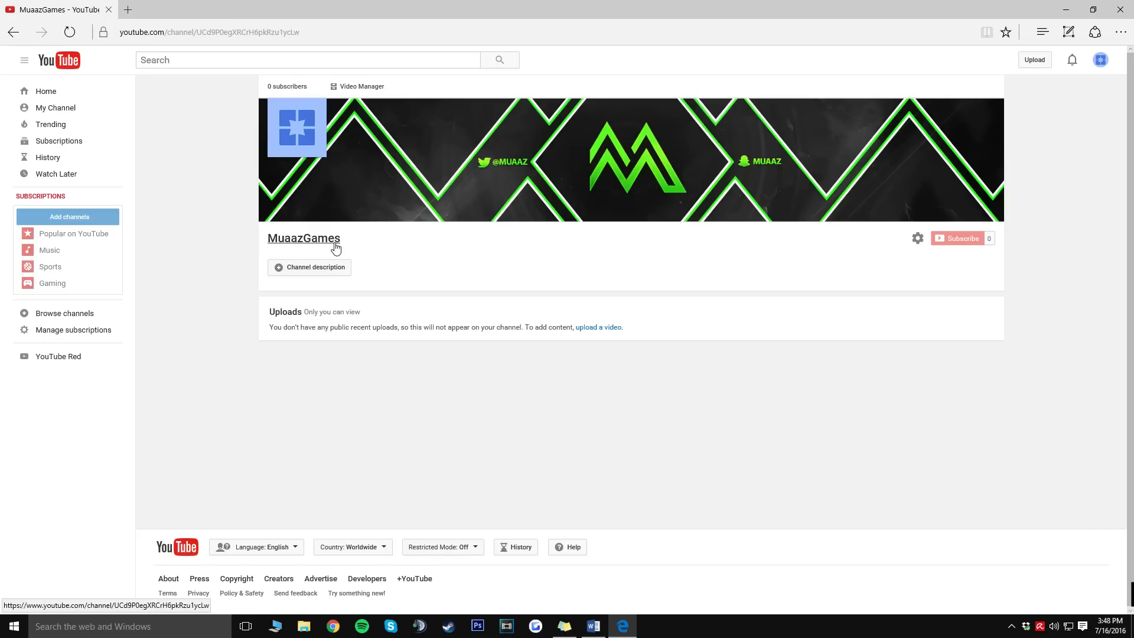
- Upload NewLogo.png as the profile photo, confirm it, and return to the channel page
{"action": "left_click", "coordinate": [296, 129]}
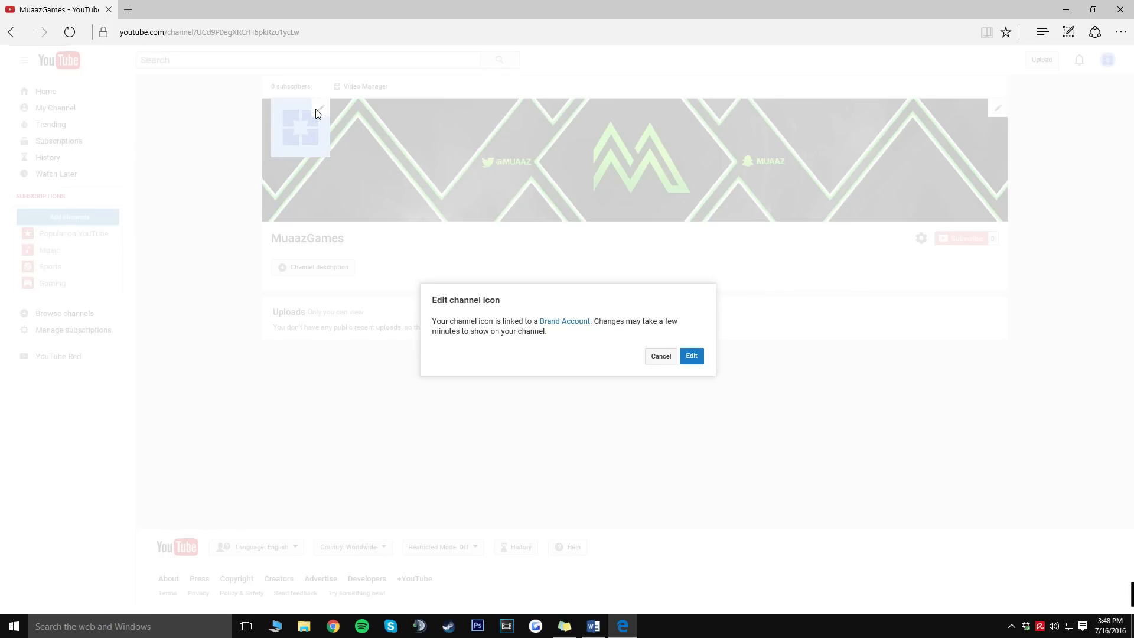
{"action": "left_click", "coordinate": [690, 355]}
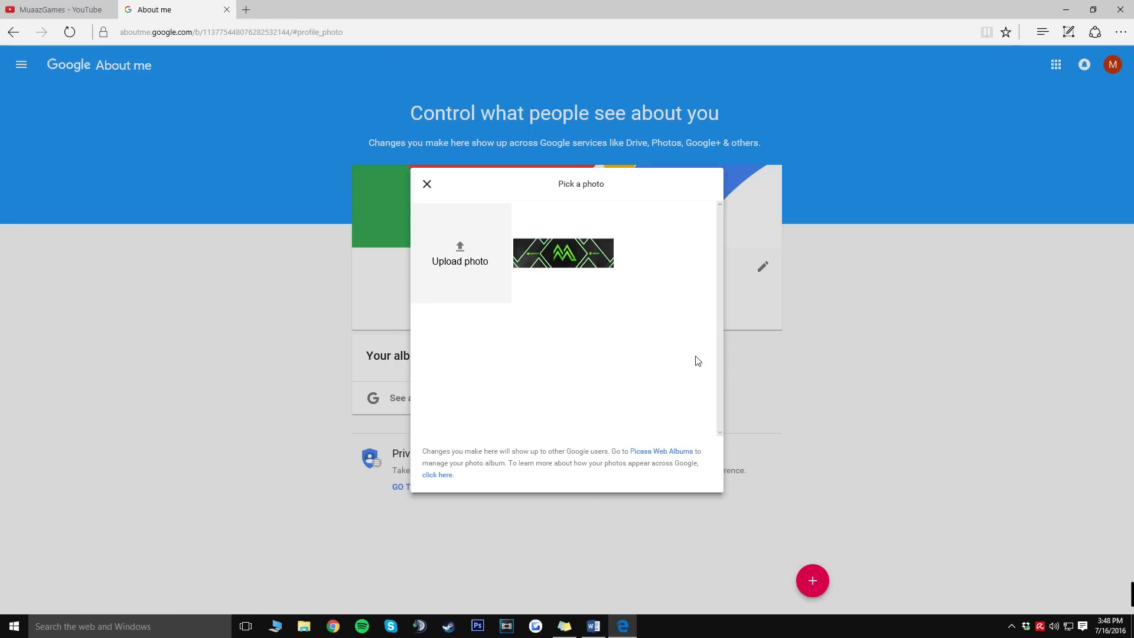
{"action": "mouse_move", "coordinate": [559, 237]}
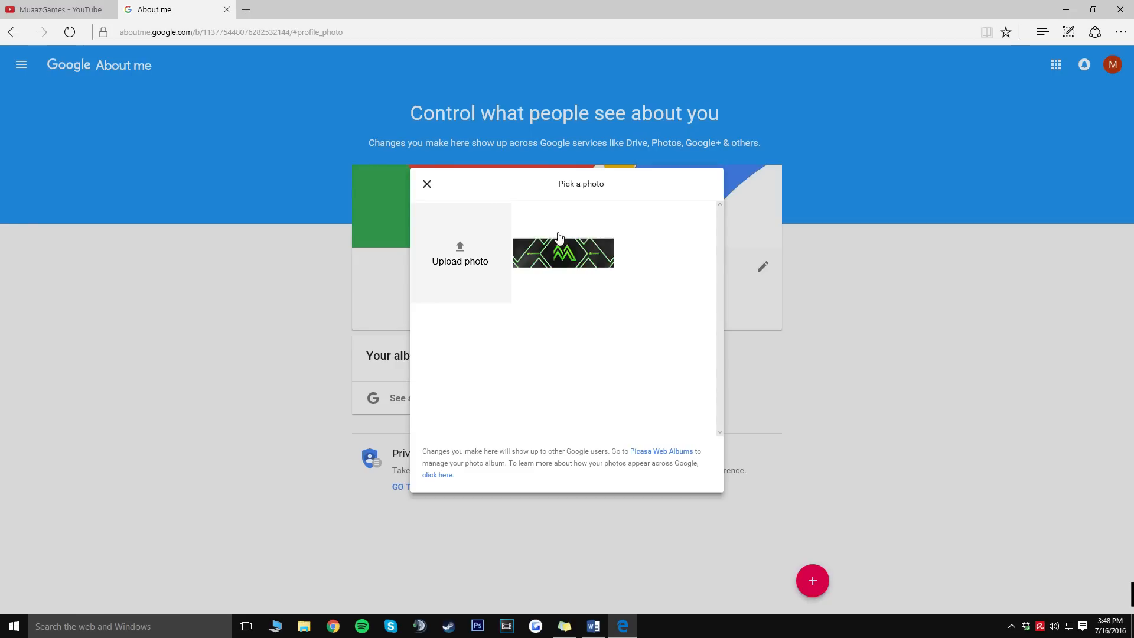
{"action": "mouse_move", "coordinate": [460, 252]}
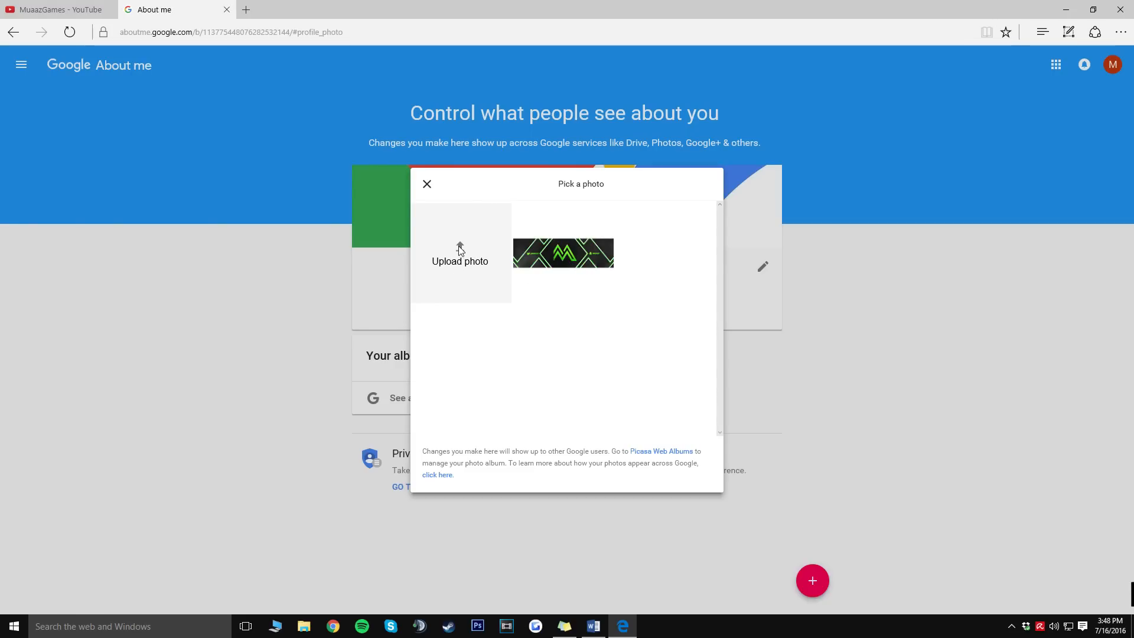
{"action": "left_click", "coordinate": [460, 261]}
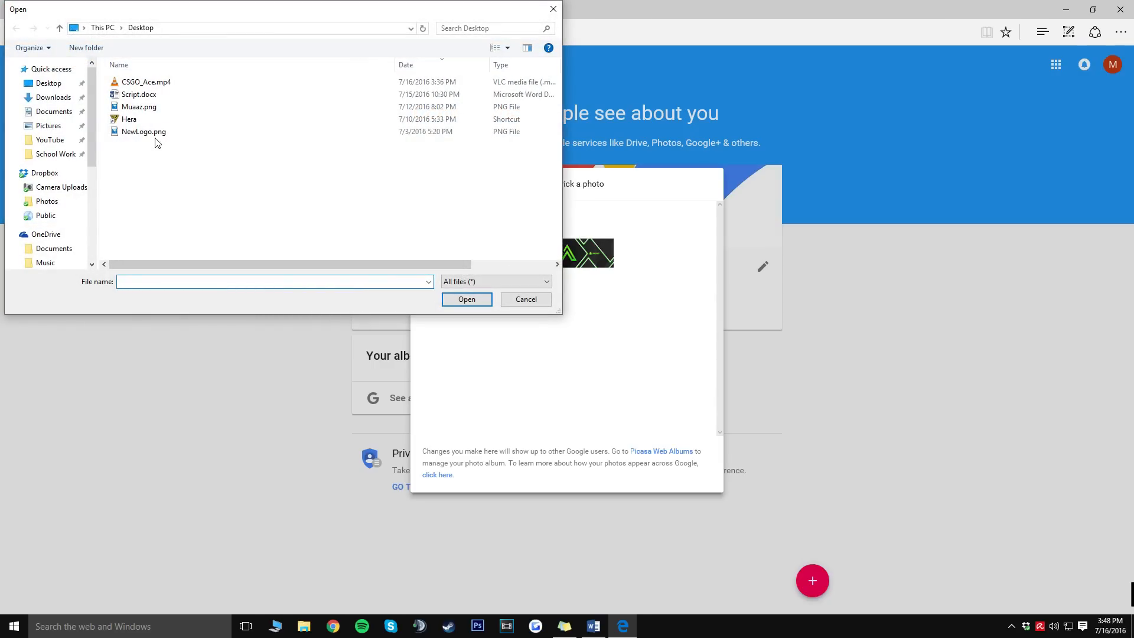
{"action": "left_click", "coordinate": [467, 299]}
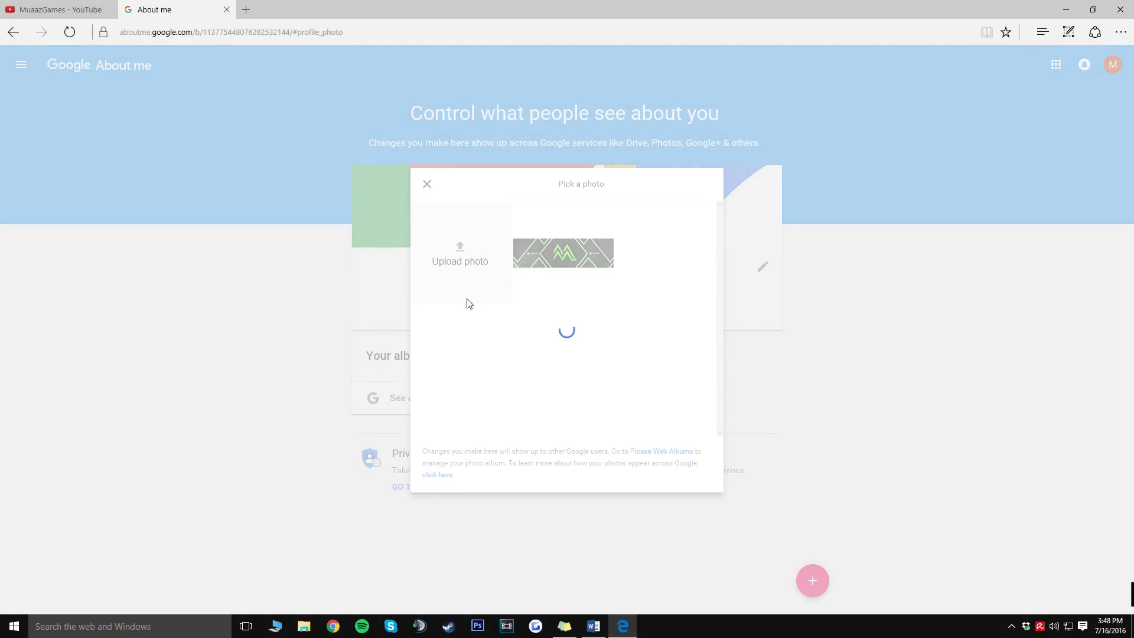
{"action": "left_click", "coordinate": [564, 252]}
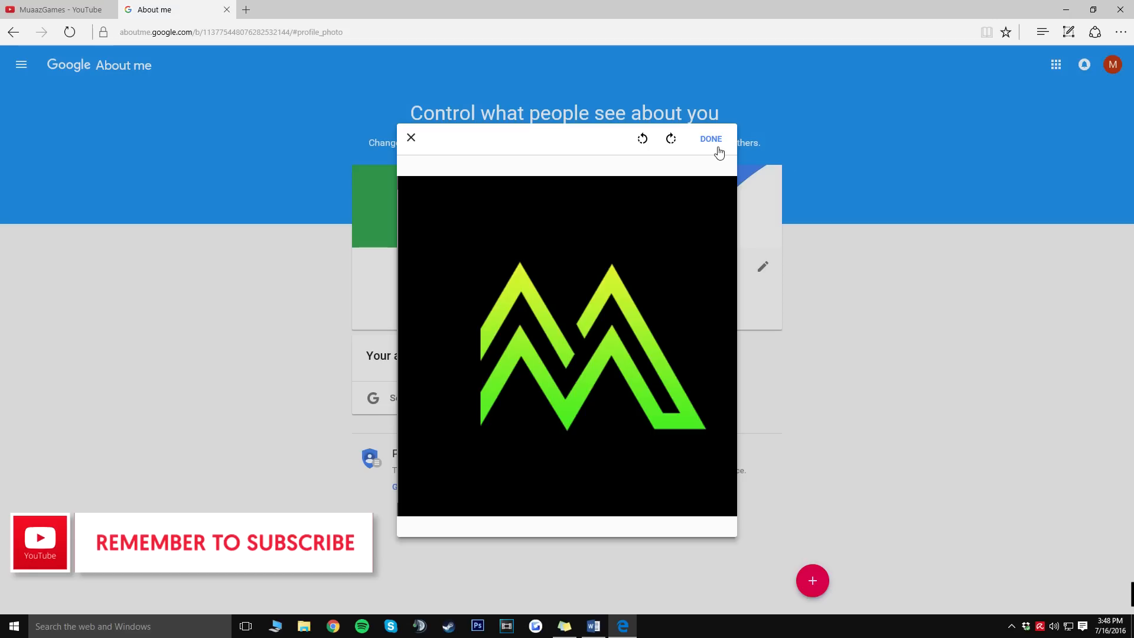
{"action": "left_click", "coordinate": [710, 138]}
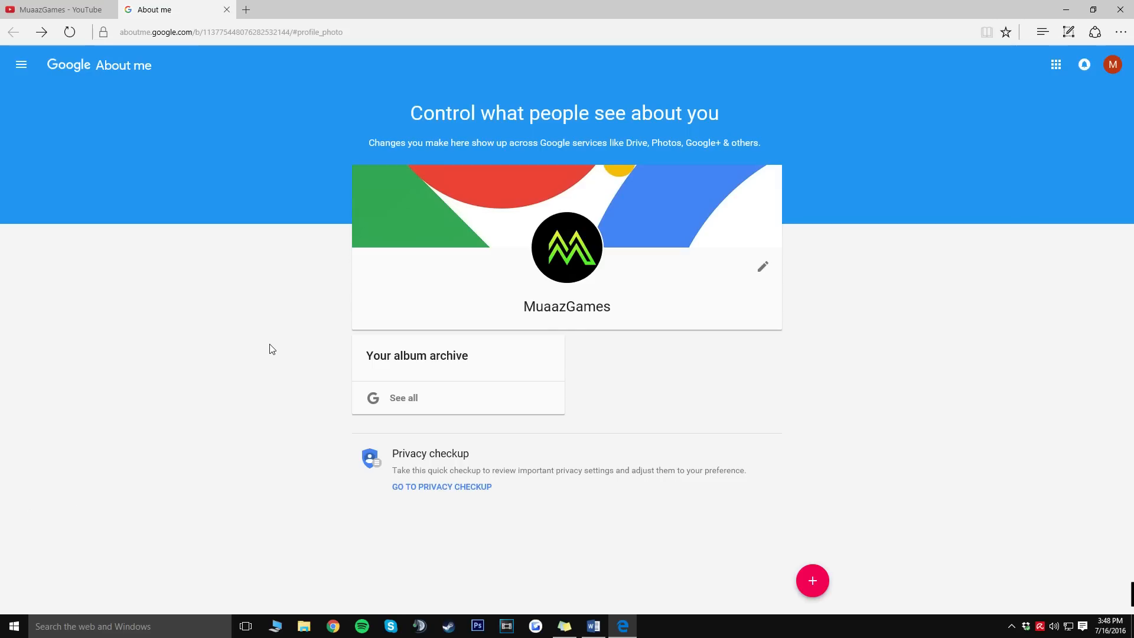
{"action": "left_click", "coordinate": [58, 10]}
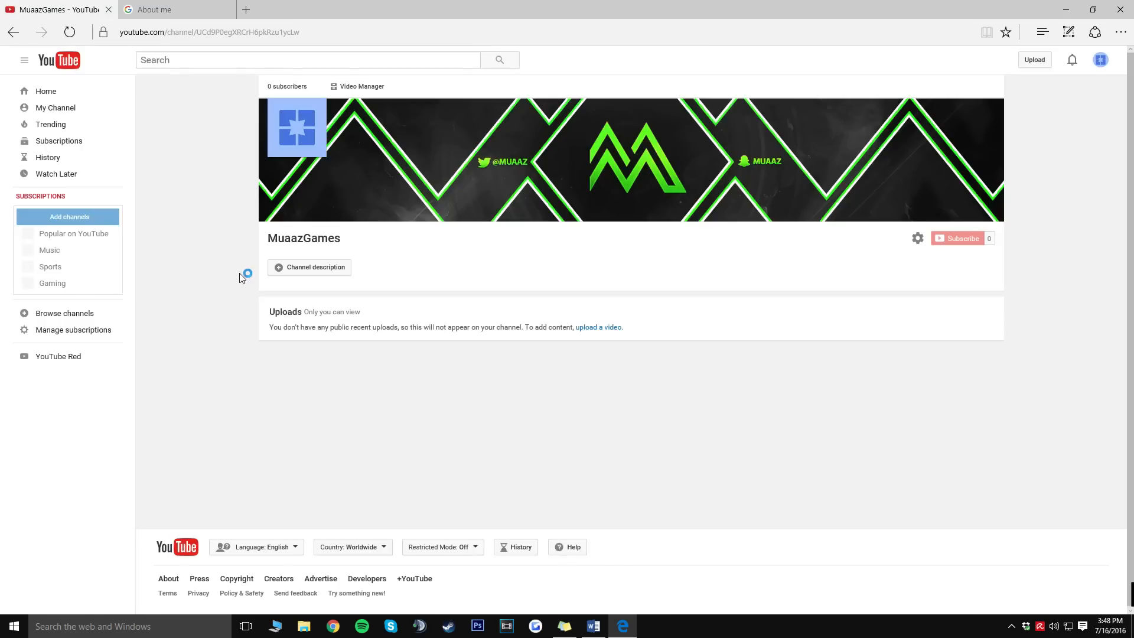
{"action": "mouse_move", "coordinate": [296, 128]}
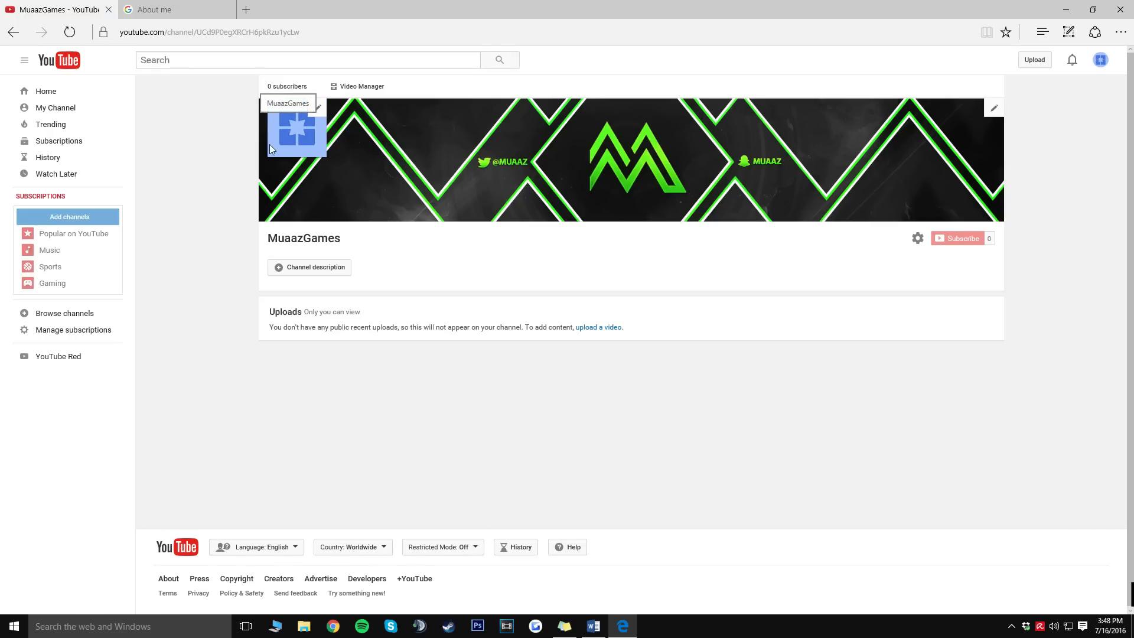
{"action": "mouse_move", "coordinate": [245, 323]}
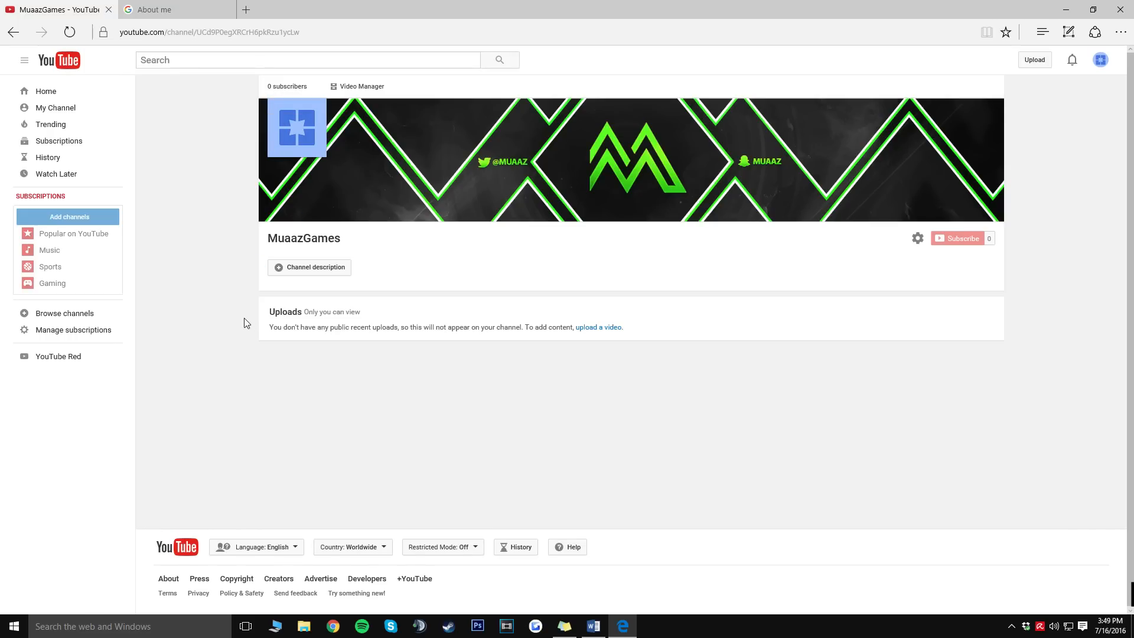
- Head to the video upload page from the MuaazGames channel page
{"action": "left_click", "coordinate": [1034, 60]}
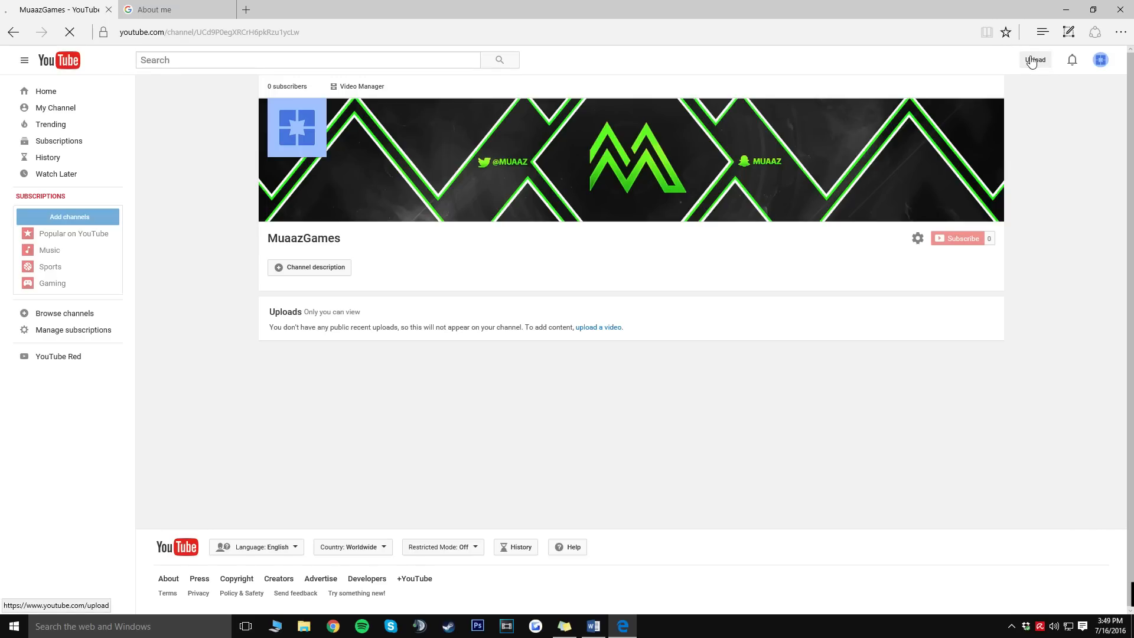
- Choose CSGO_Ace.mp4 from the computer to upload
{"action": "left_click", "coordinate": [1034, 59]}
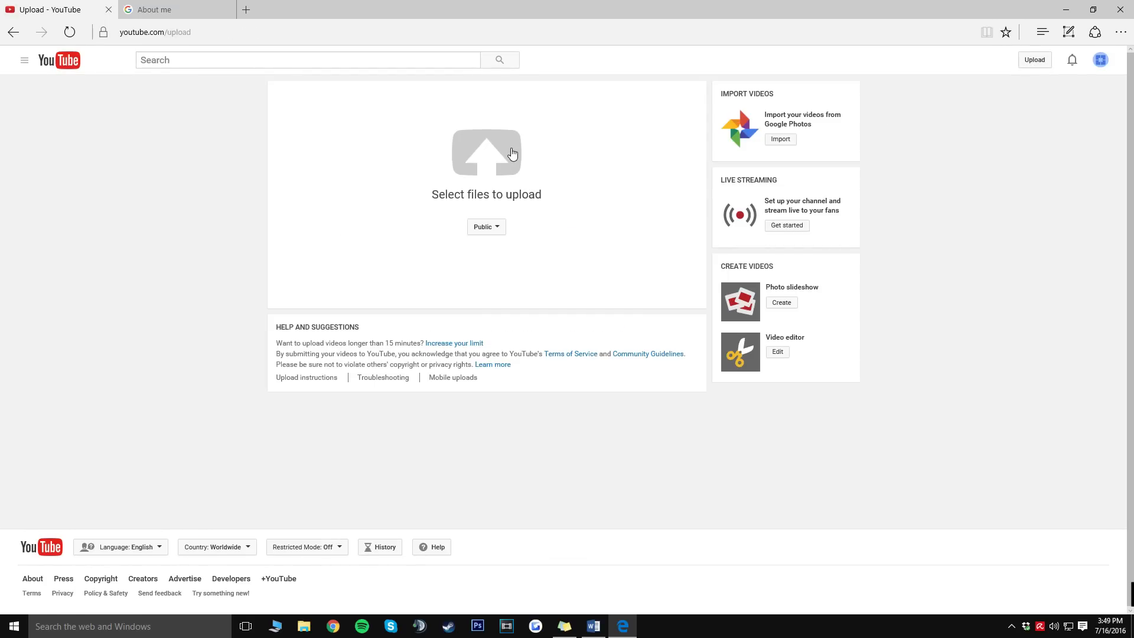
{"action": "mouse_move", "coordinate": [468, 167]}
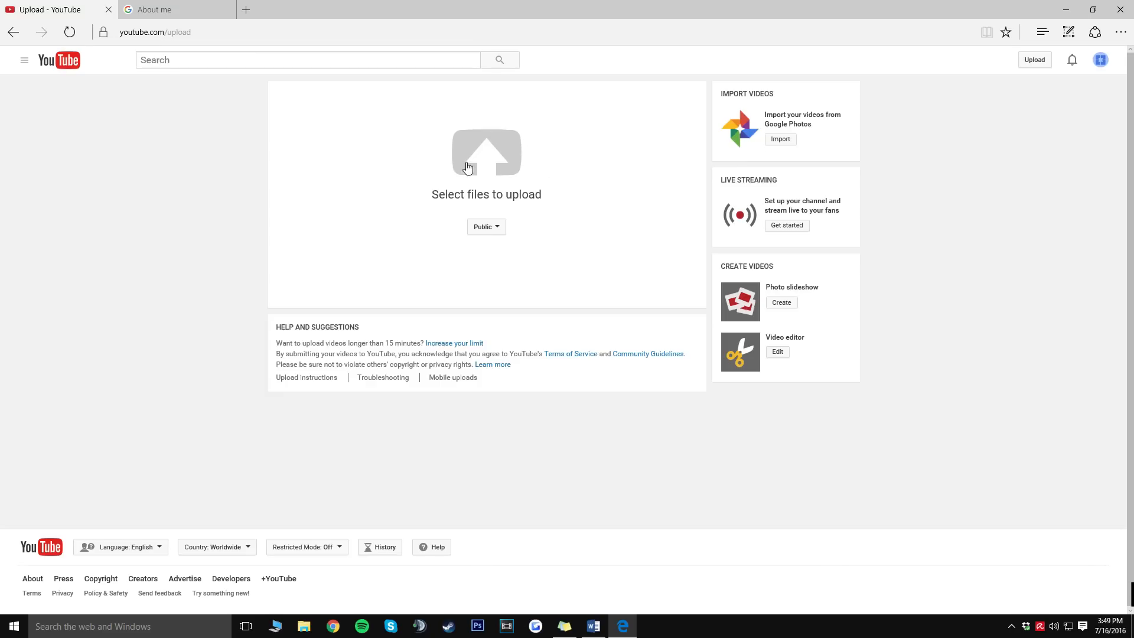
{"action": "left_click", "coordinate": [486, 152]}
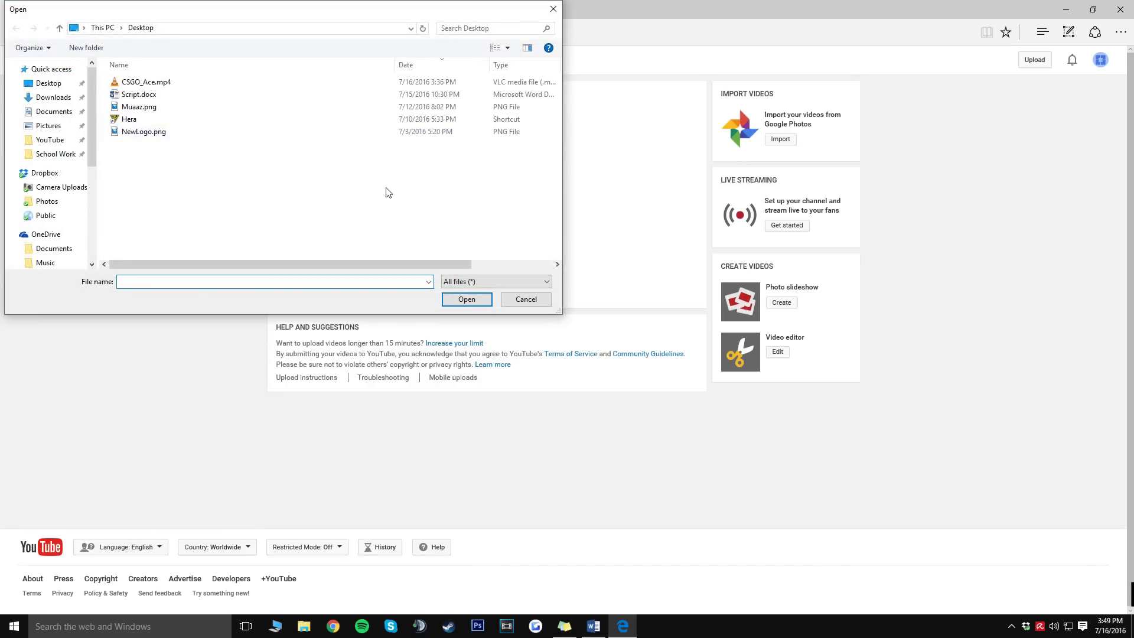
{"action": "left_click", "coordinate": [146, 82]}
{"action": "type", "text": "CSGO Competitive Ace on Dust II"}
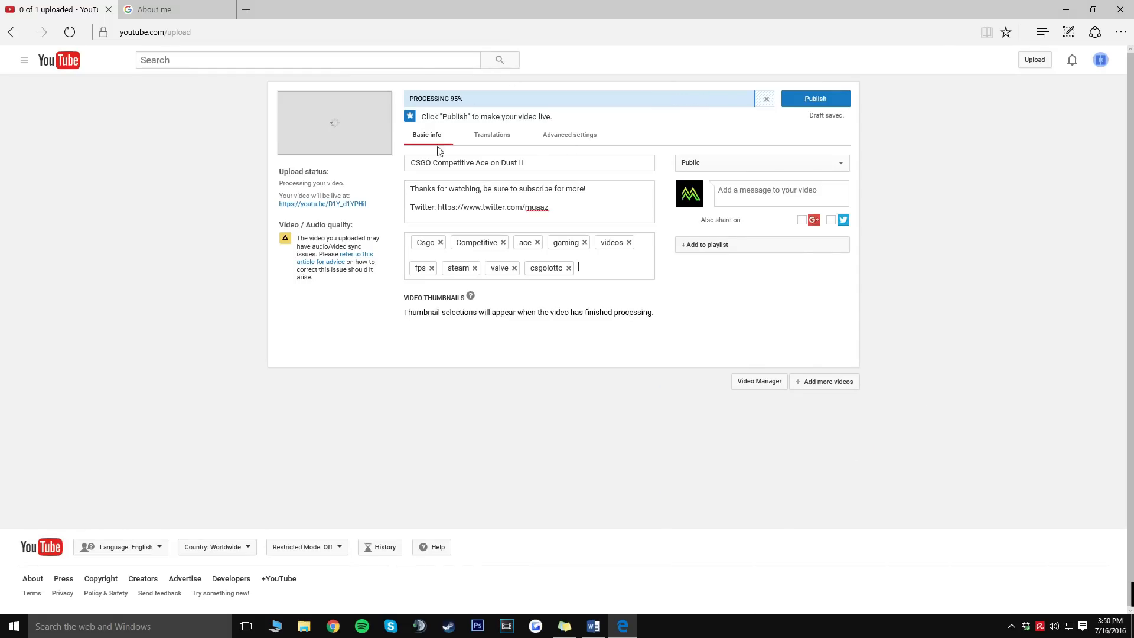
- Publish the 'CSGO Competitive Ace on Dust II' video and wait for its processing link
{"action": "left_click", "coordinate": [815, 99]}
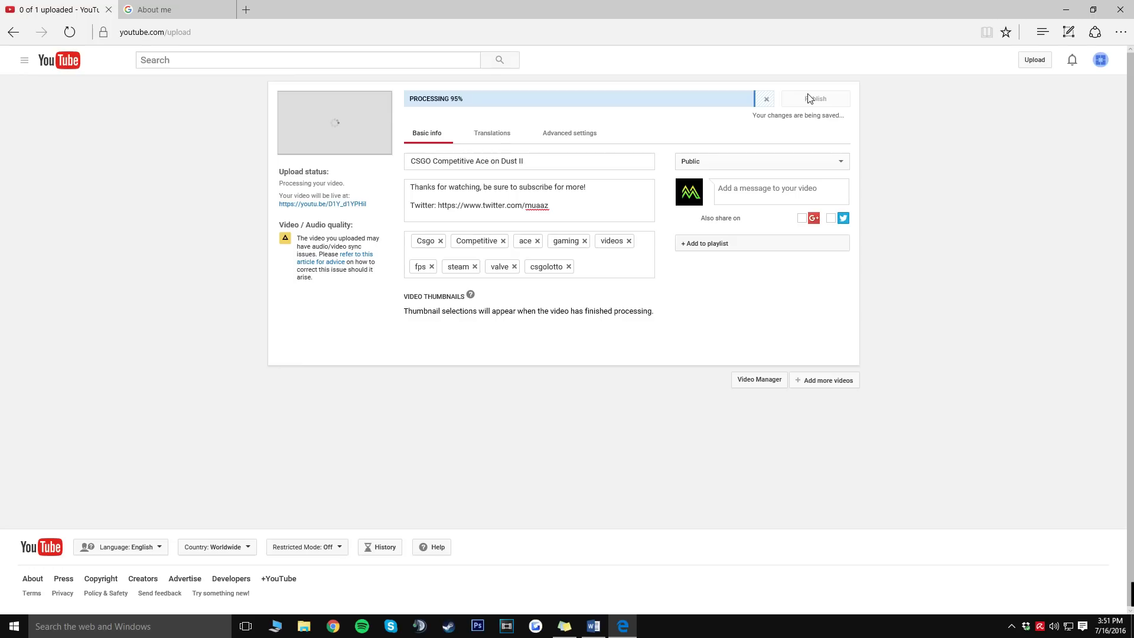
{"action": "left_click", "coordinate": [815, 99]}
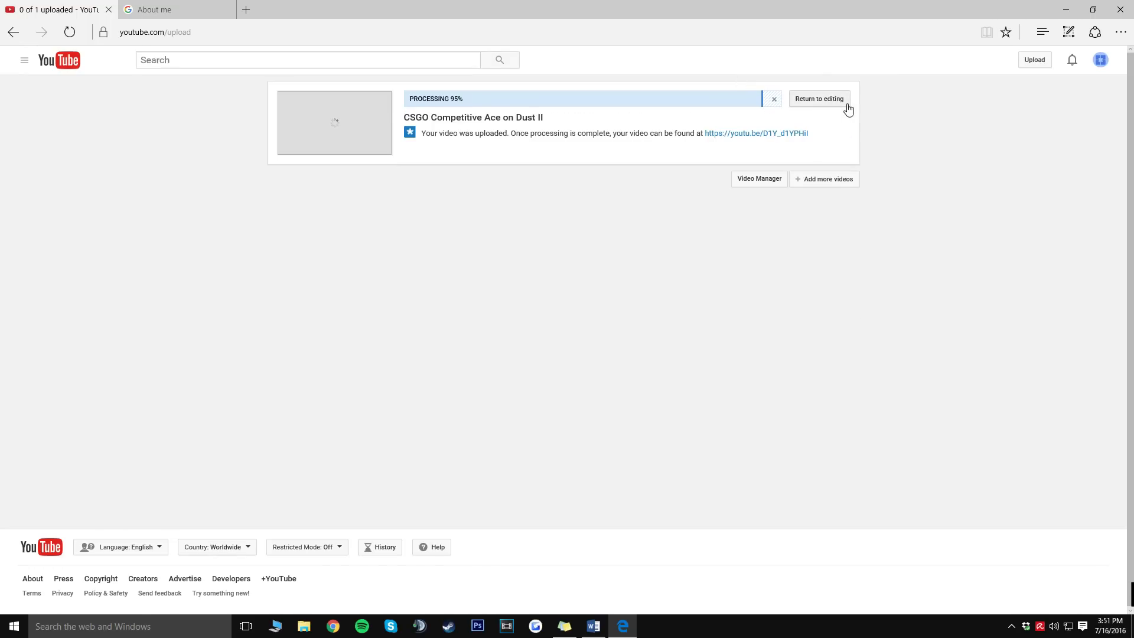
{"action": "mouse_move", "coordinate": [461, 108]}
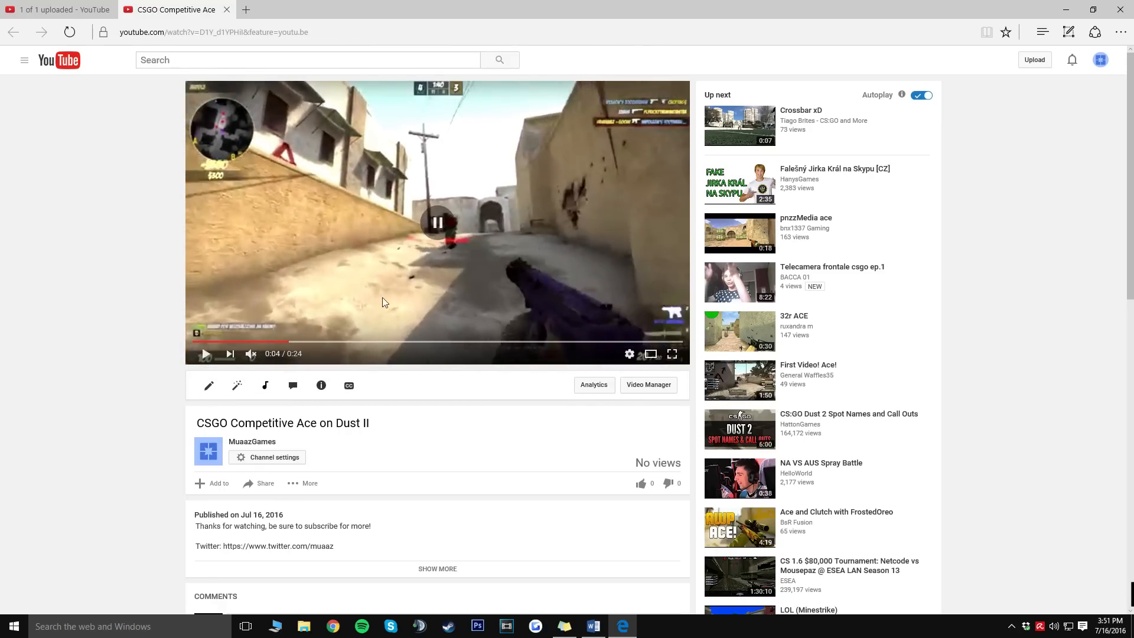
{"action": "left_click", "coordinate": [629, 354]}
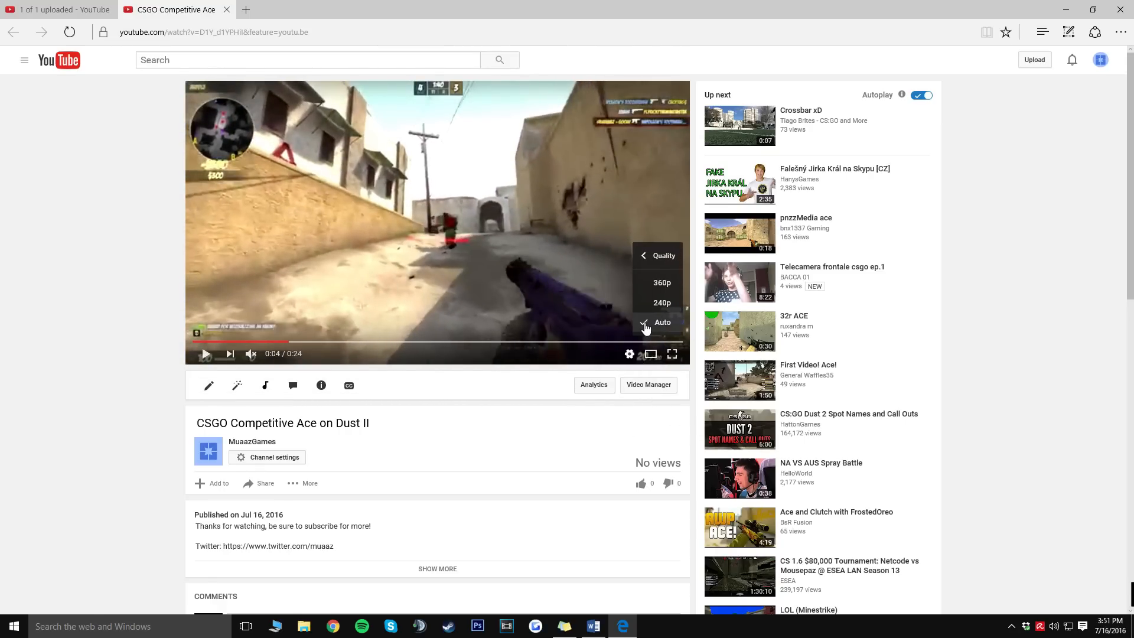
{"action": "mouse_move", "coordinate": [621, 312]}
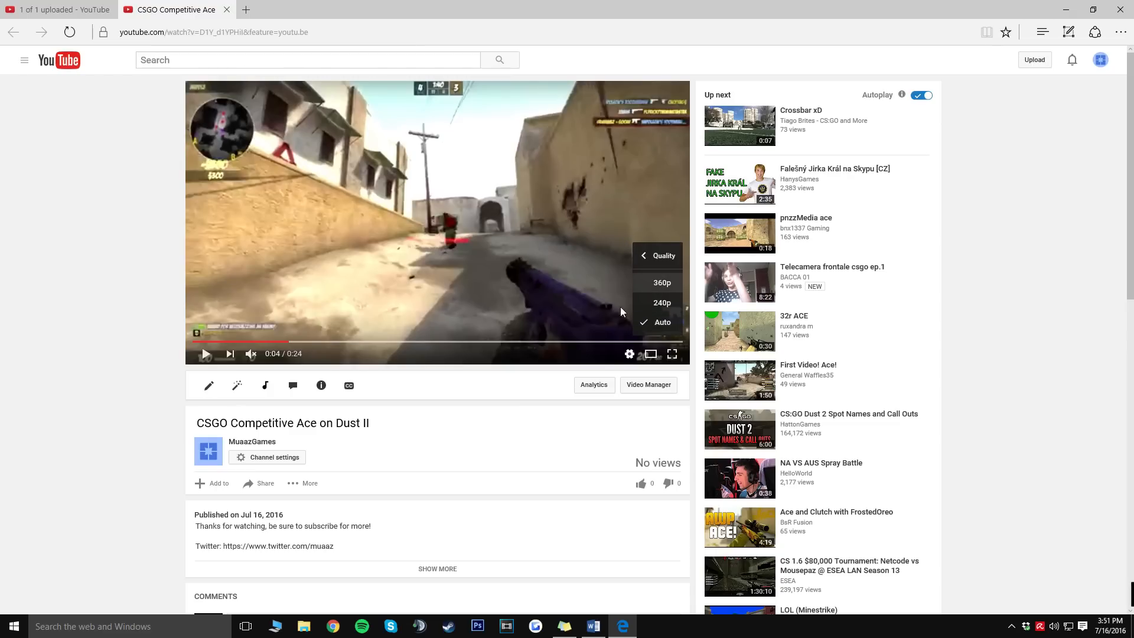
{"action": "left_click", "coordinate": [94, 294]}
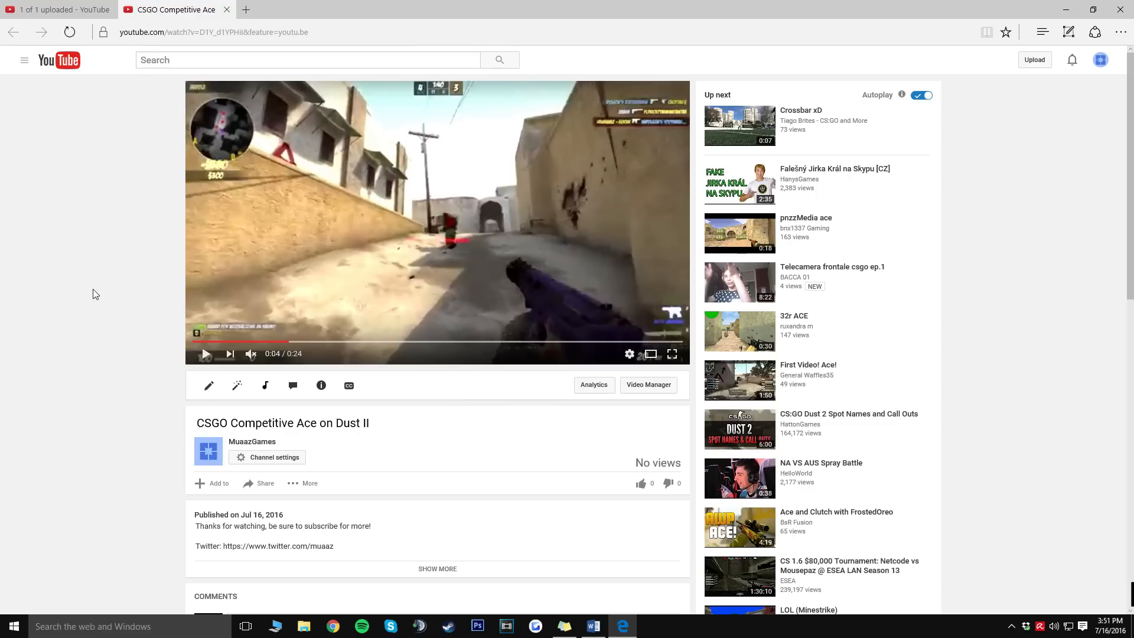
{"action": "mouse_move", "coordinate": [468, 461]}
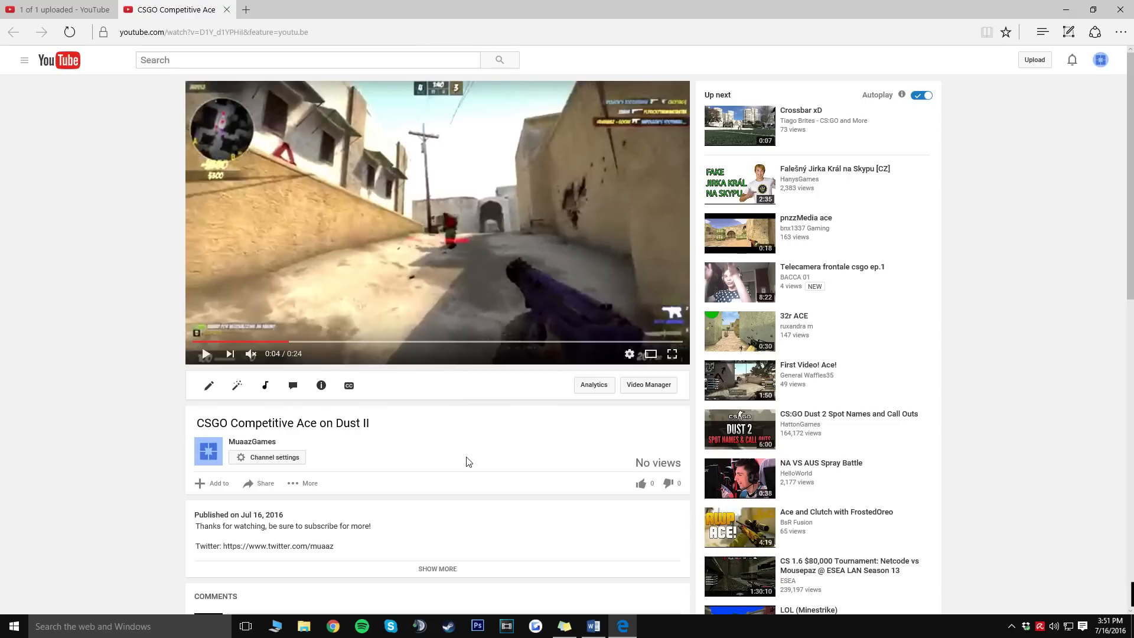
{"action": "mouse_move", "coordinate": [648, 384]}
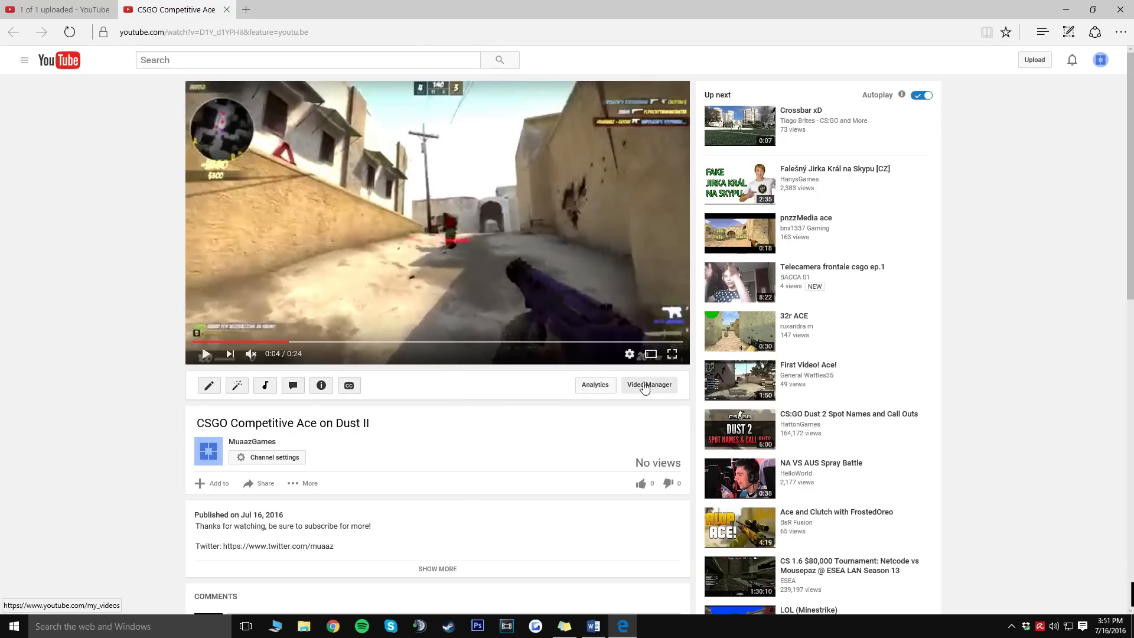
- Go to Video Manager and edit the ace video's Info & Settings
{"action": "left_click", "coordinate": [649, 384]}
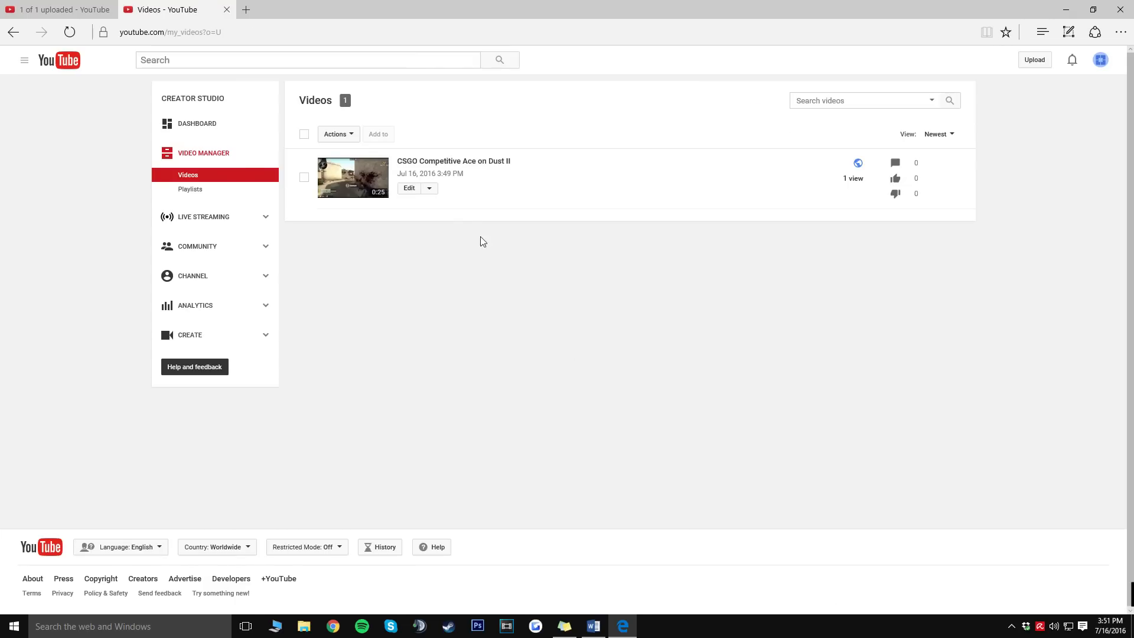
{"action": "left_click", "coordinate": [409, 190]}
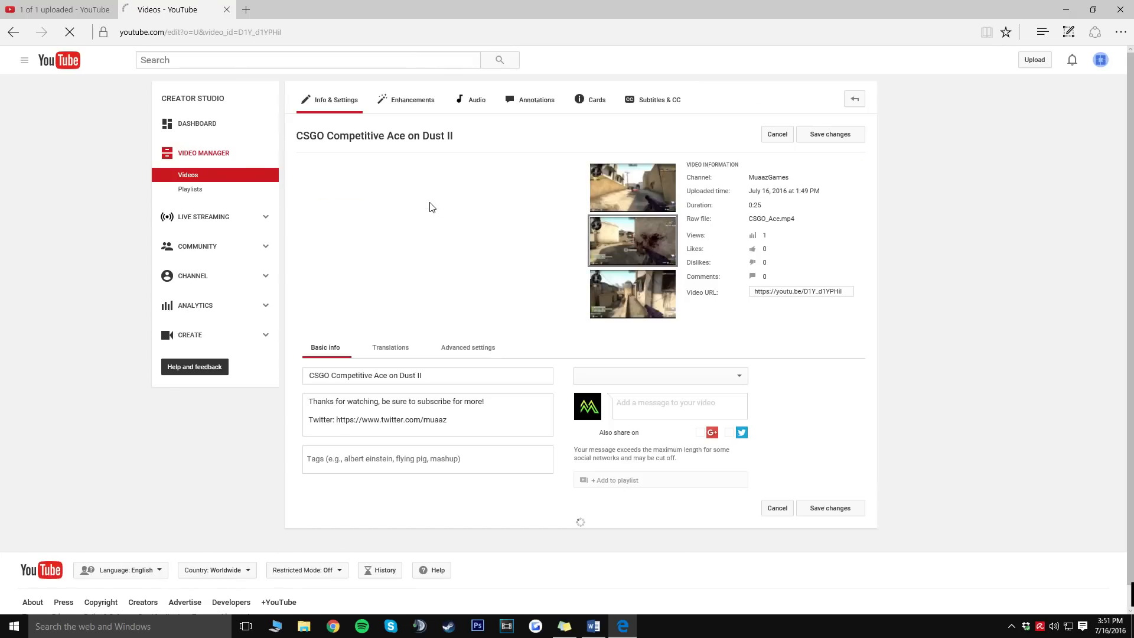